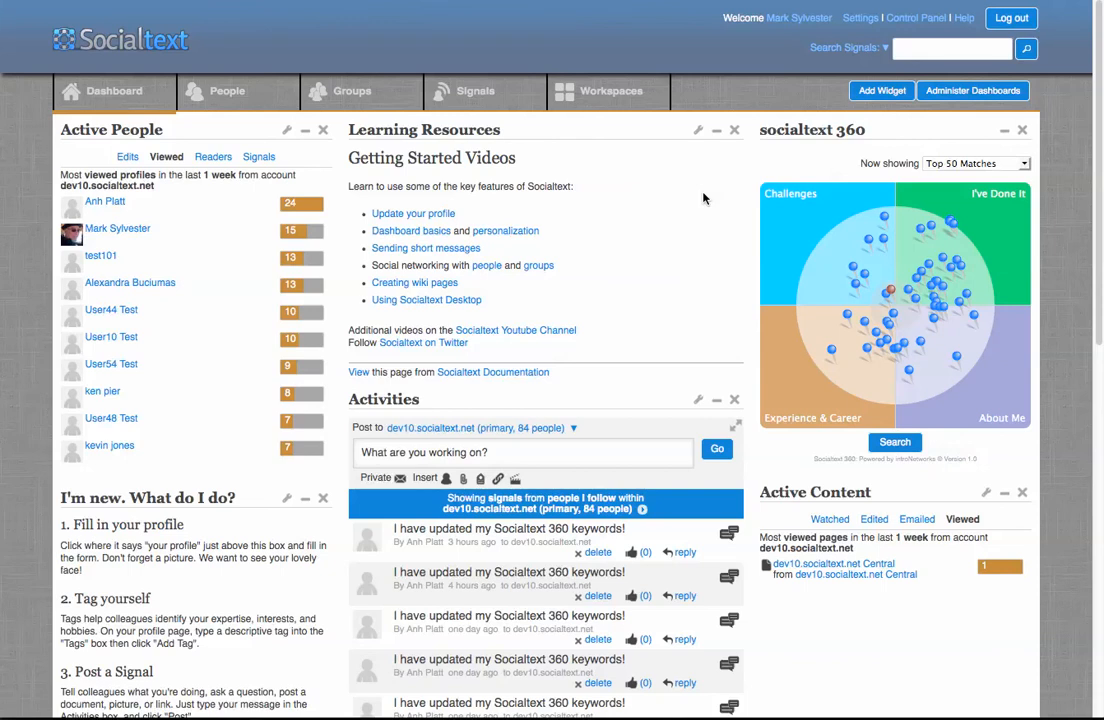
mouse_move(699, 280)
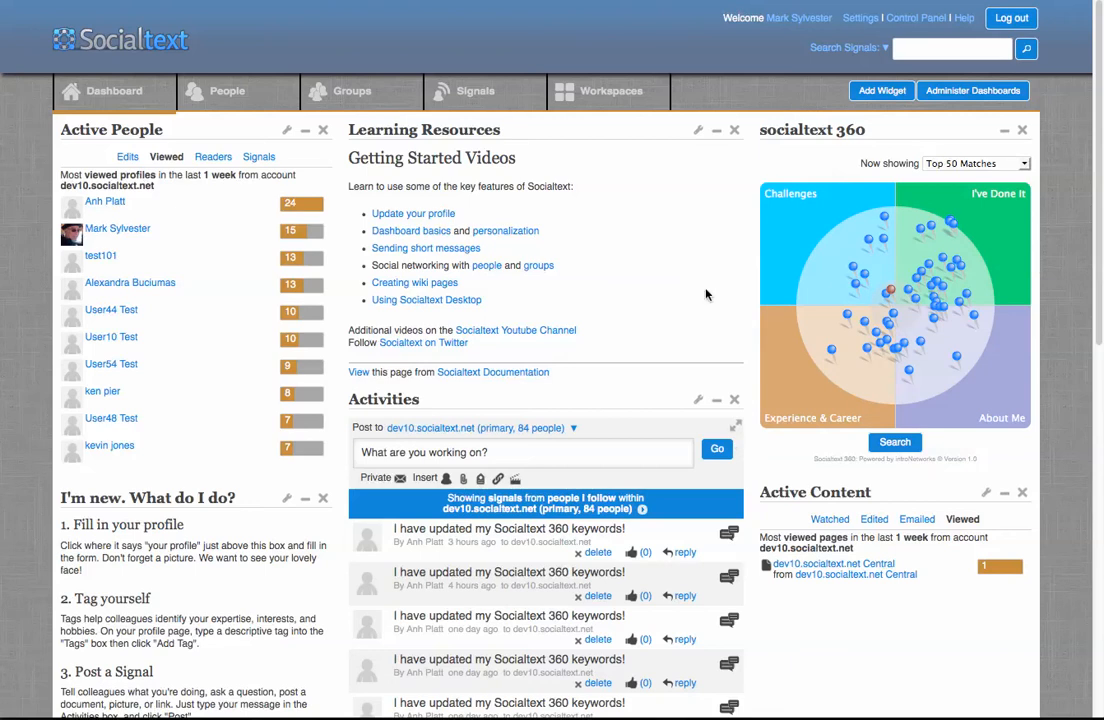
mouse_move(753, 428)
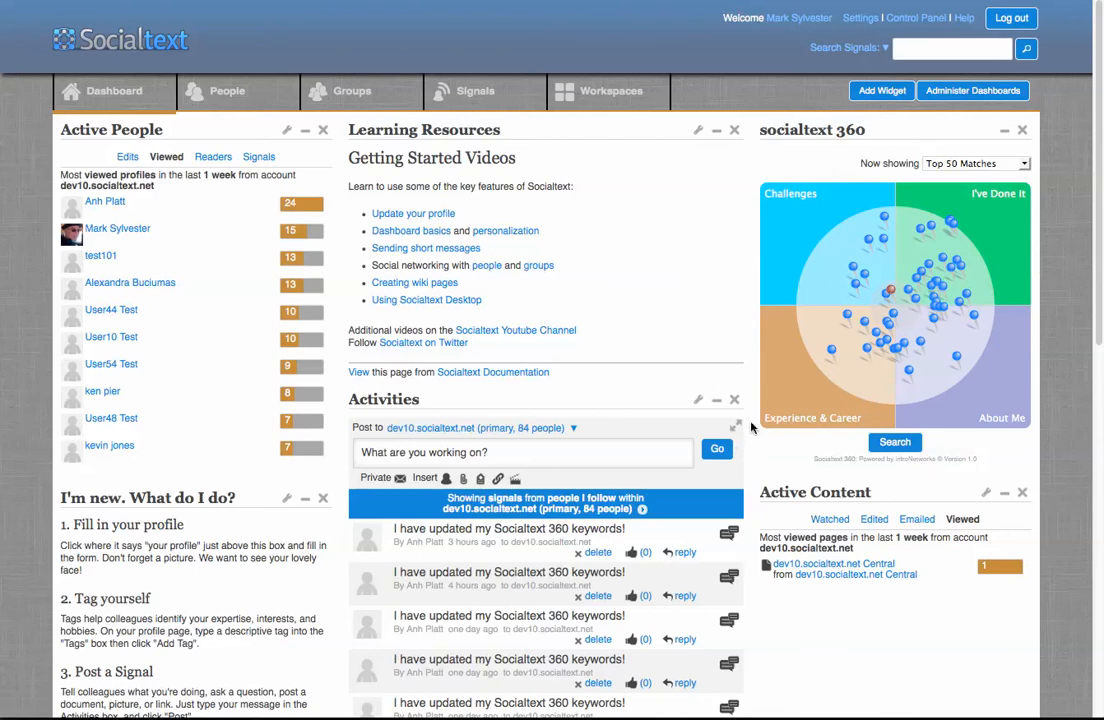
mouse_move(858, 153)
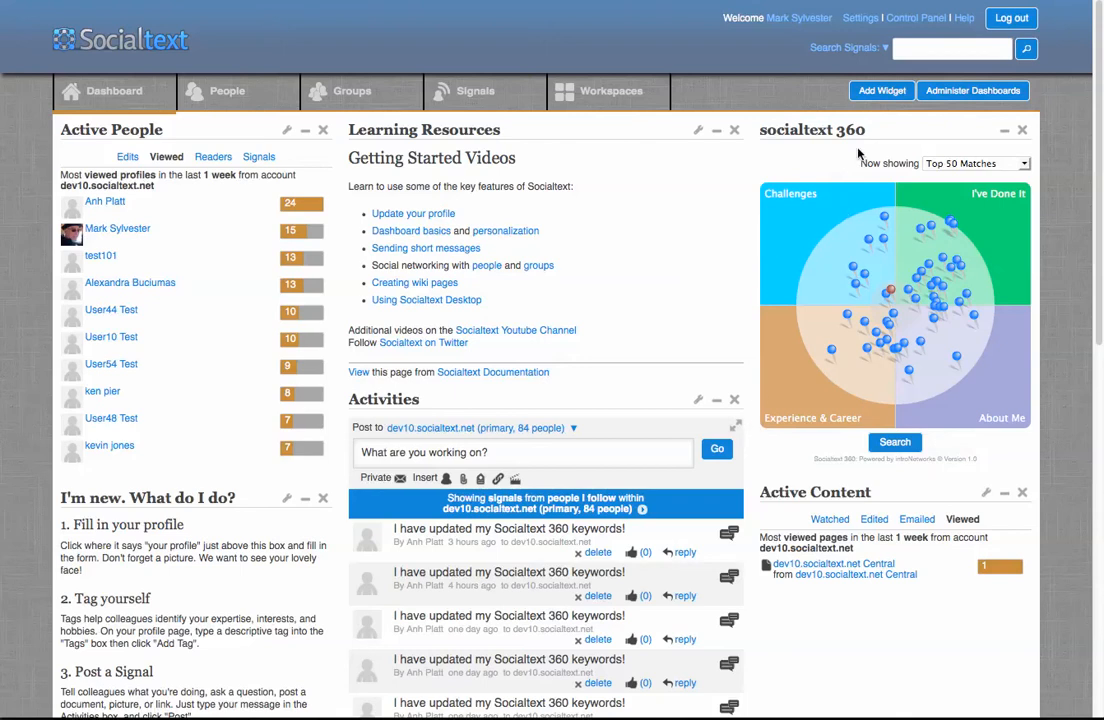
mouse_move(907, 120)
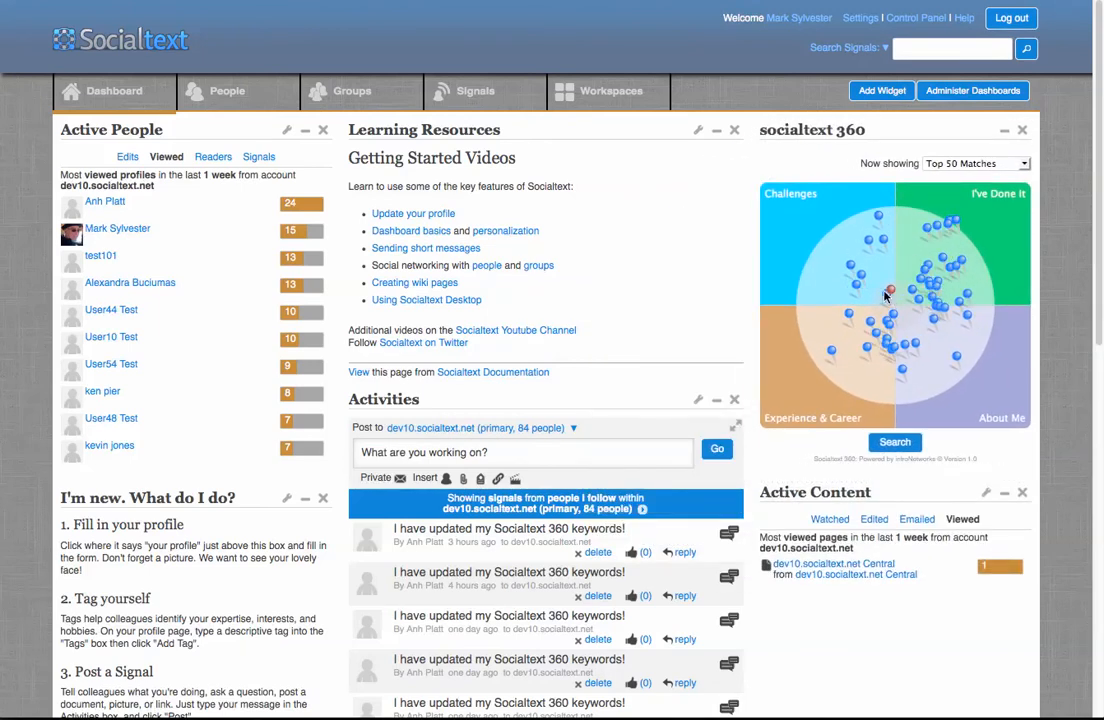
mouse_move(830, 335)
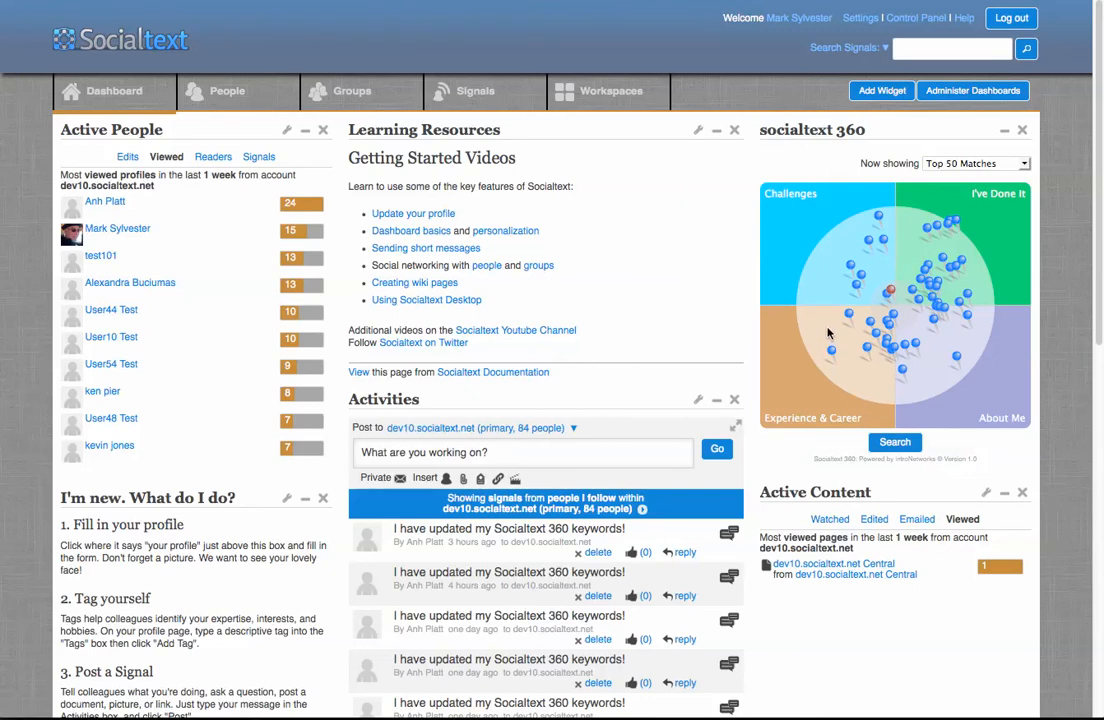
mouse_move(891, 291)
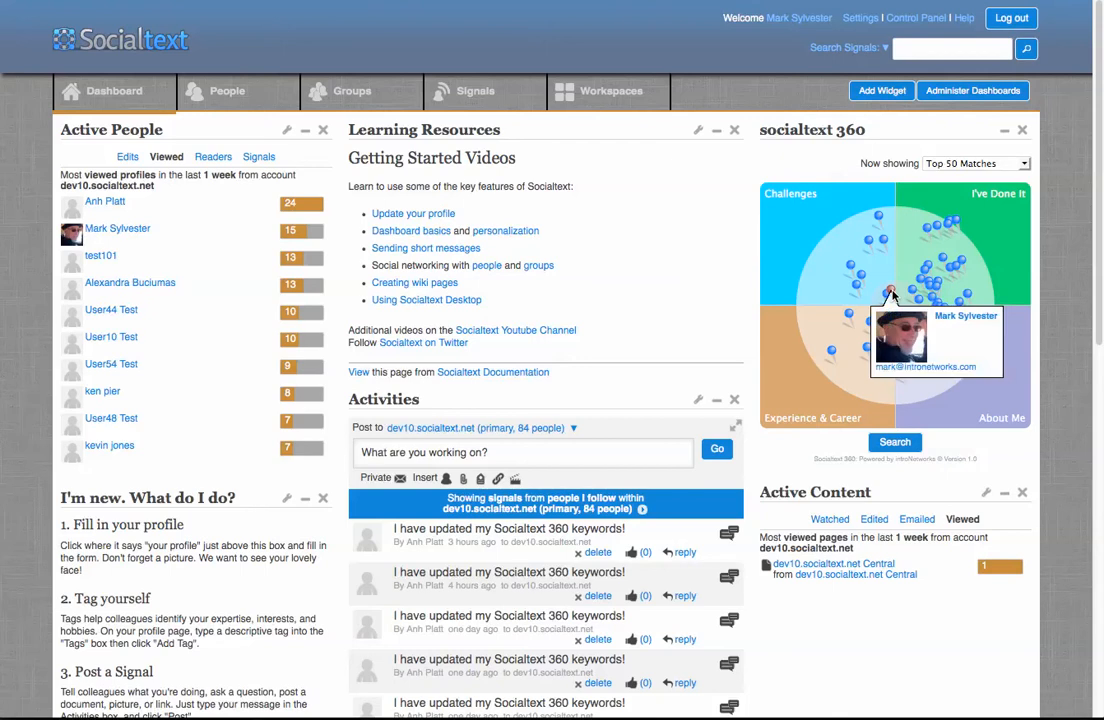
mouse_move(912, 245)
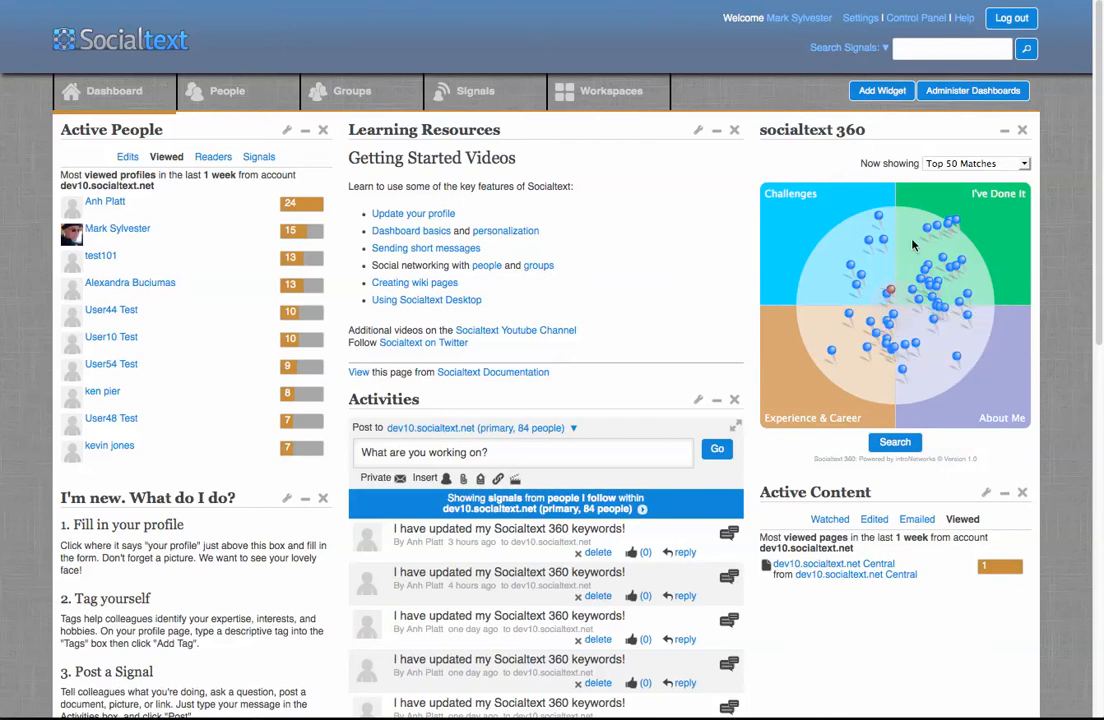
mouse_move(852, 391)
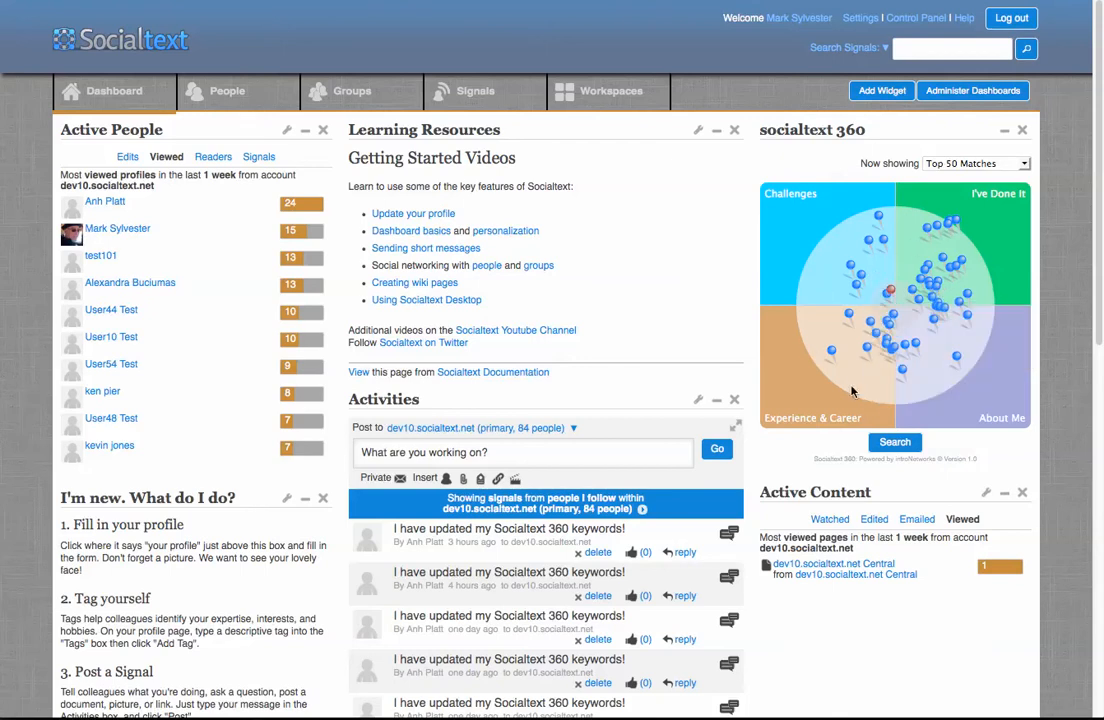
mouse_move(801, 356)
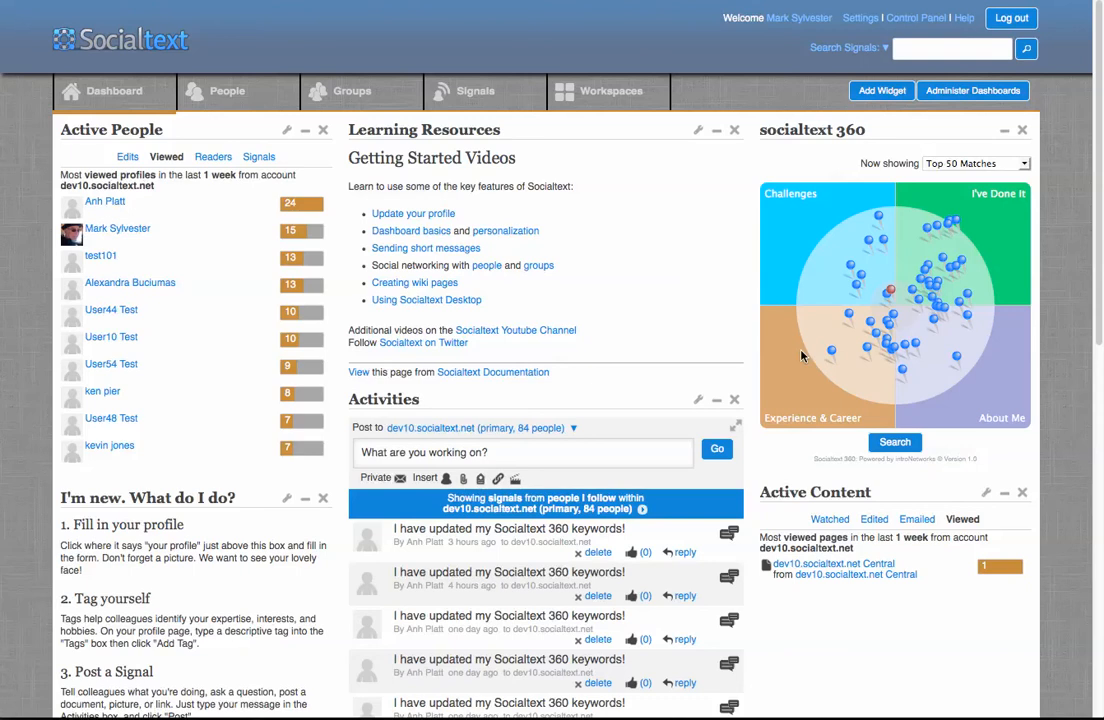
mouse_move(1007, 346)
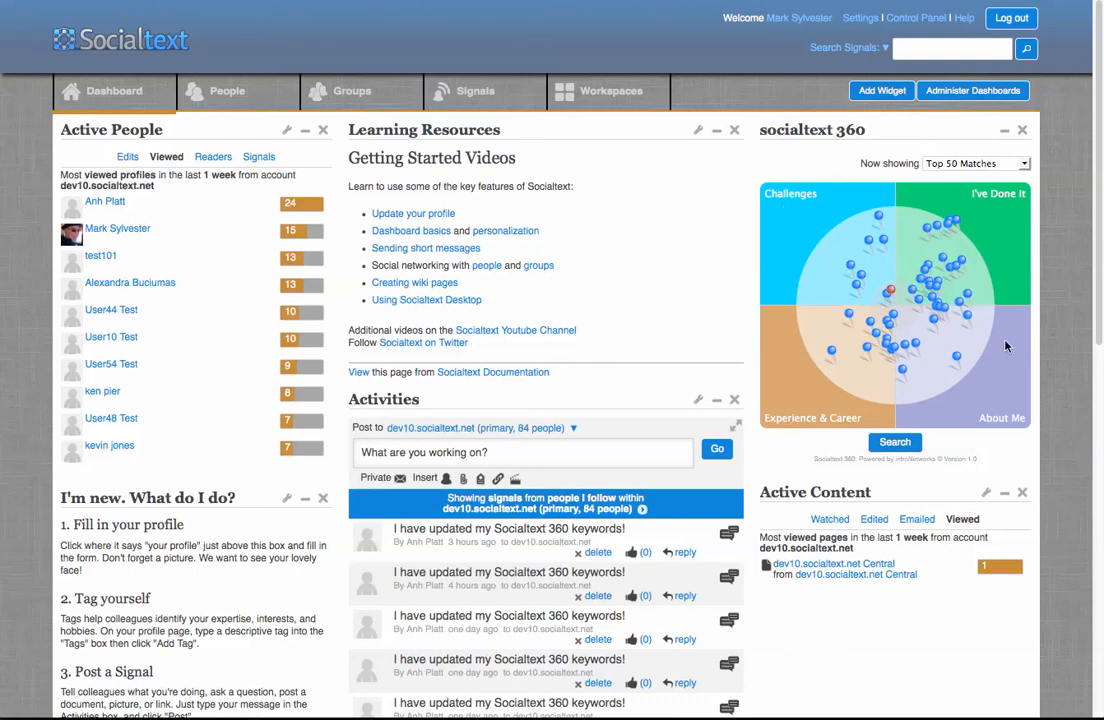
mouse_move(780, 407)
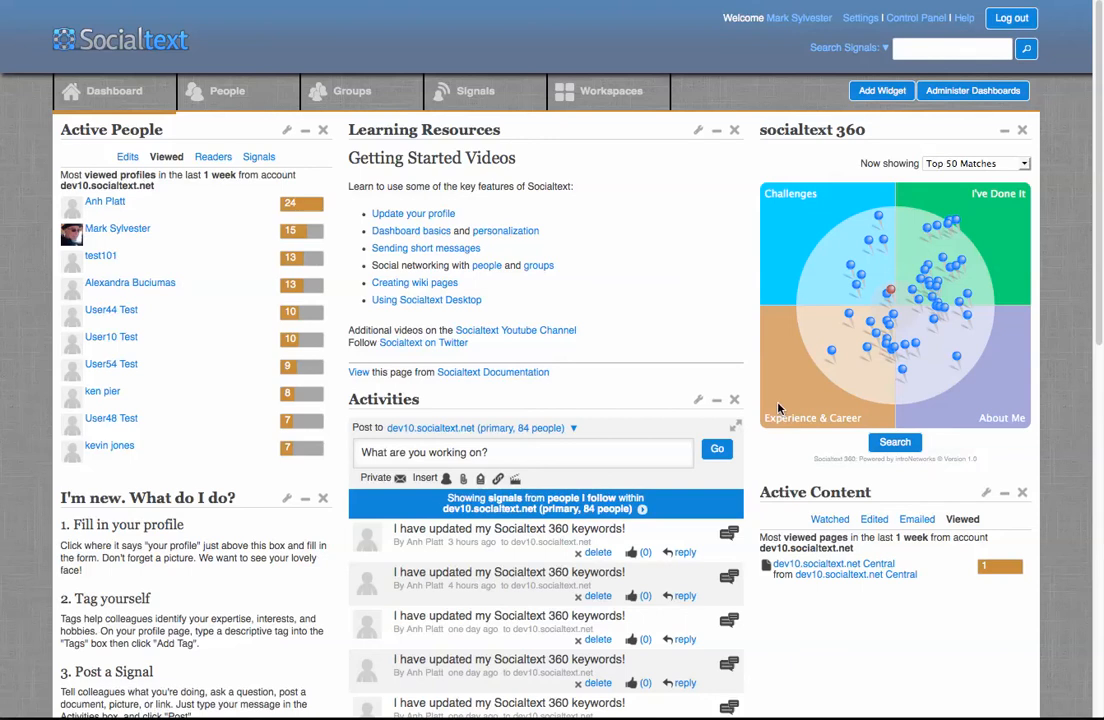
mouse_move(947, 188)
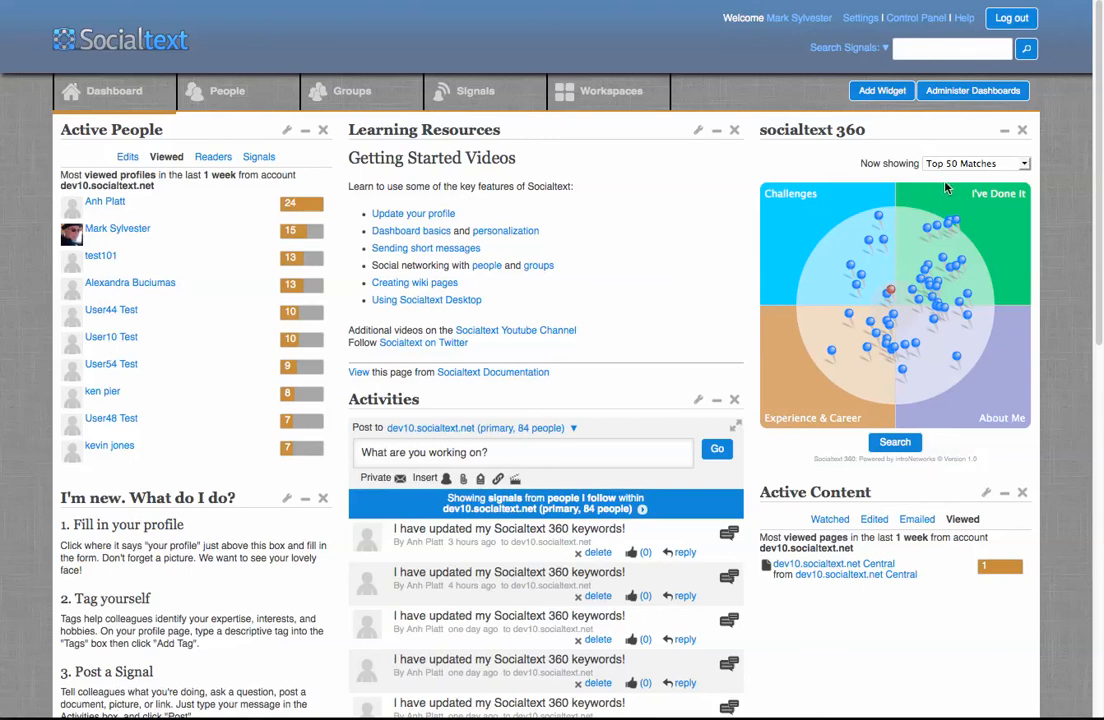
mouse_move(898, 252)
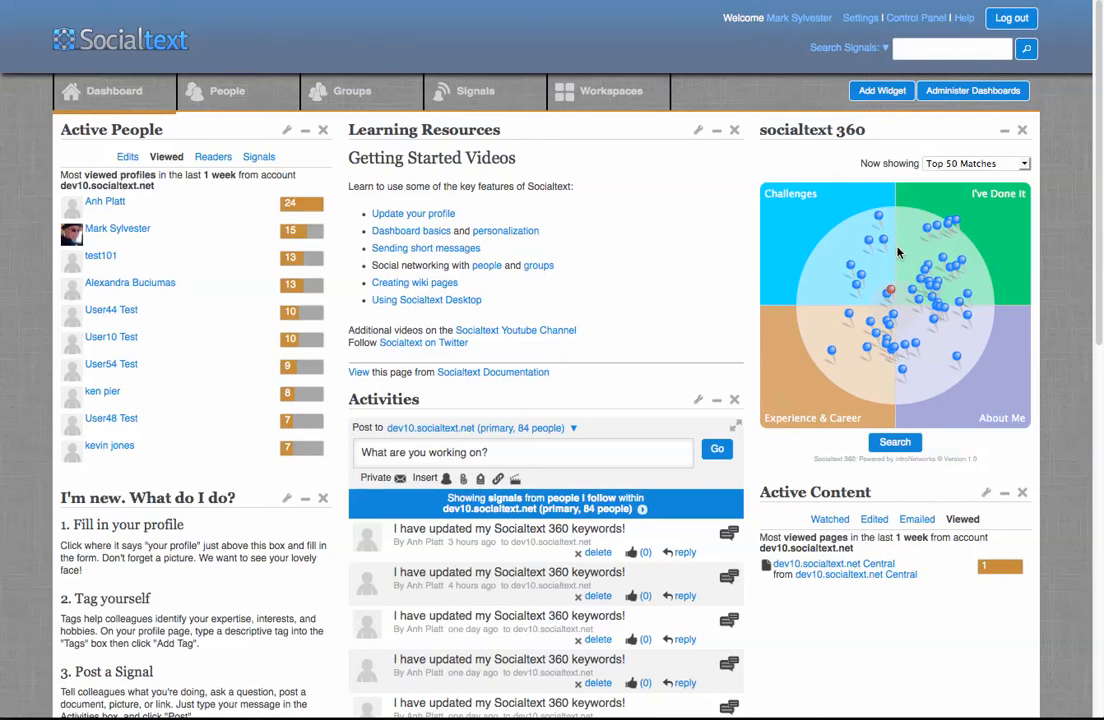
mouse_move(798, 18)
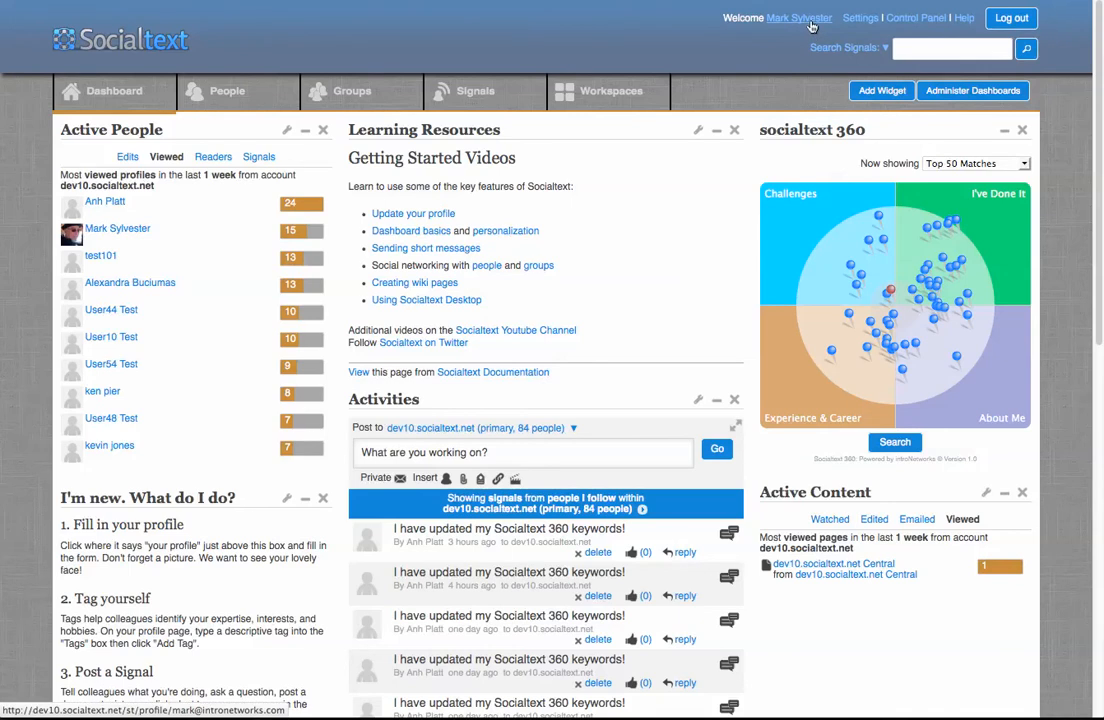
- Open your profile's 360 keyword editor and advance to Step 4, Experience & Career
left_click(798, 17)
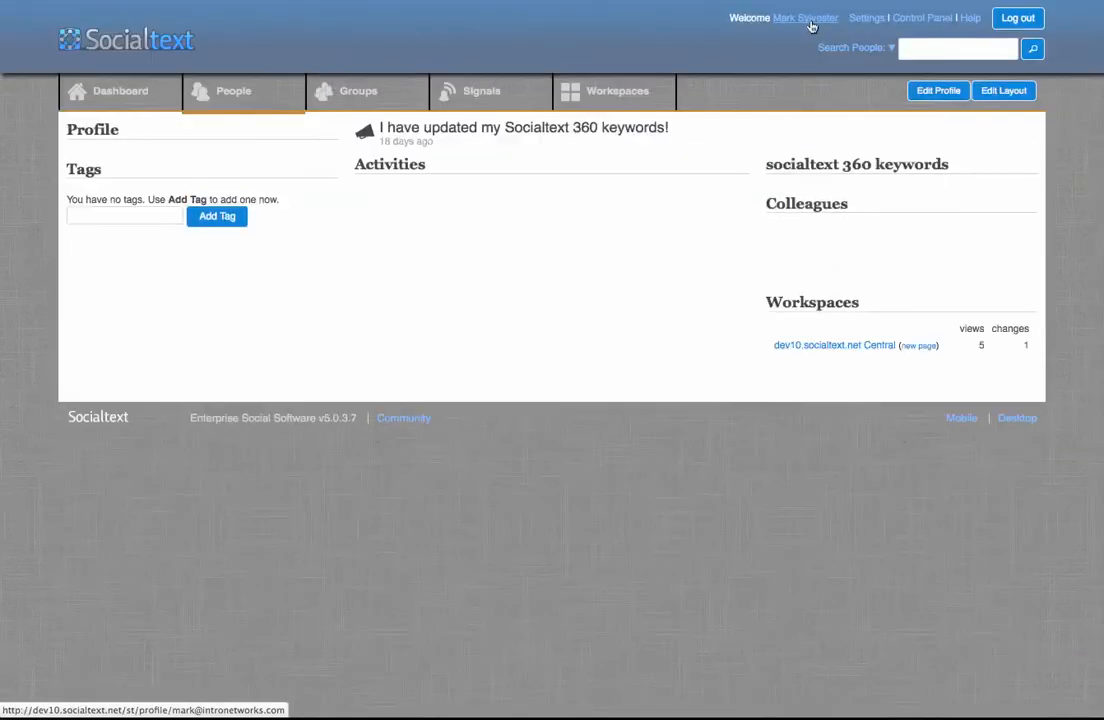
left_click(805, 18)
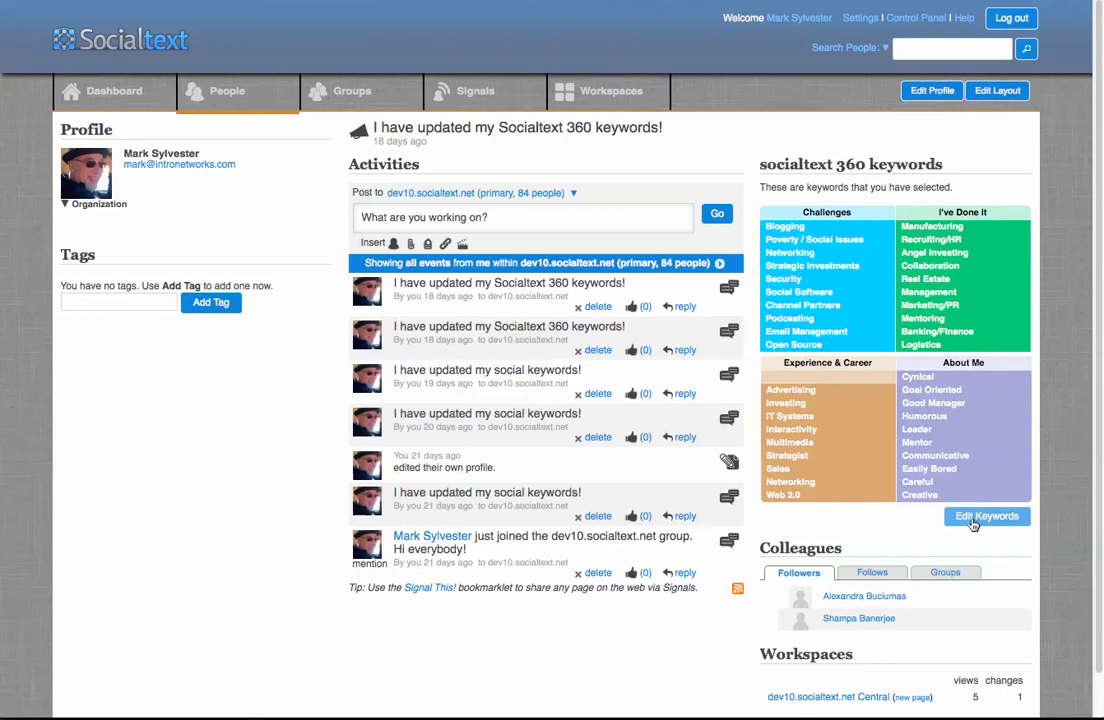
left_click(986, 516)
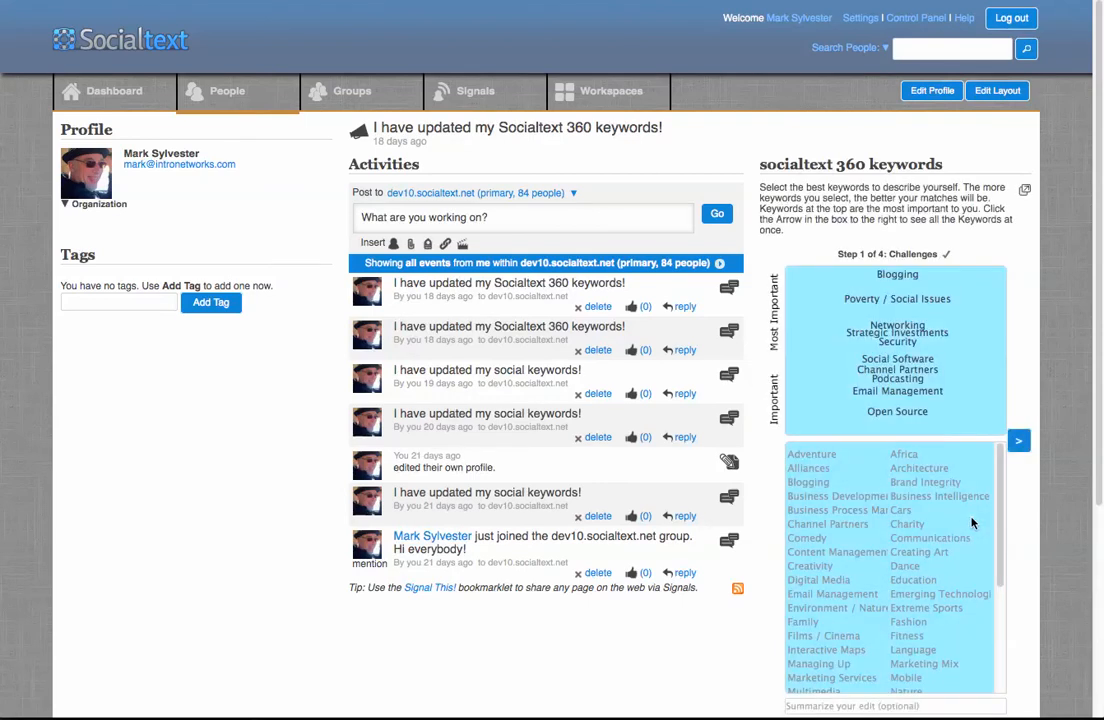
left_click(1018, 440)
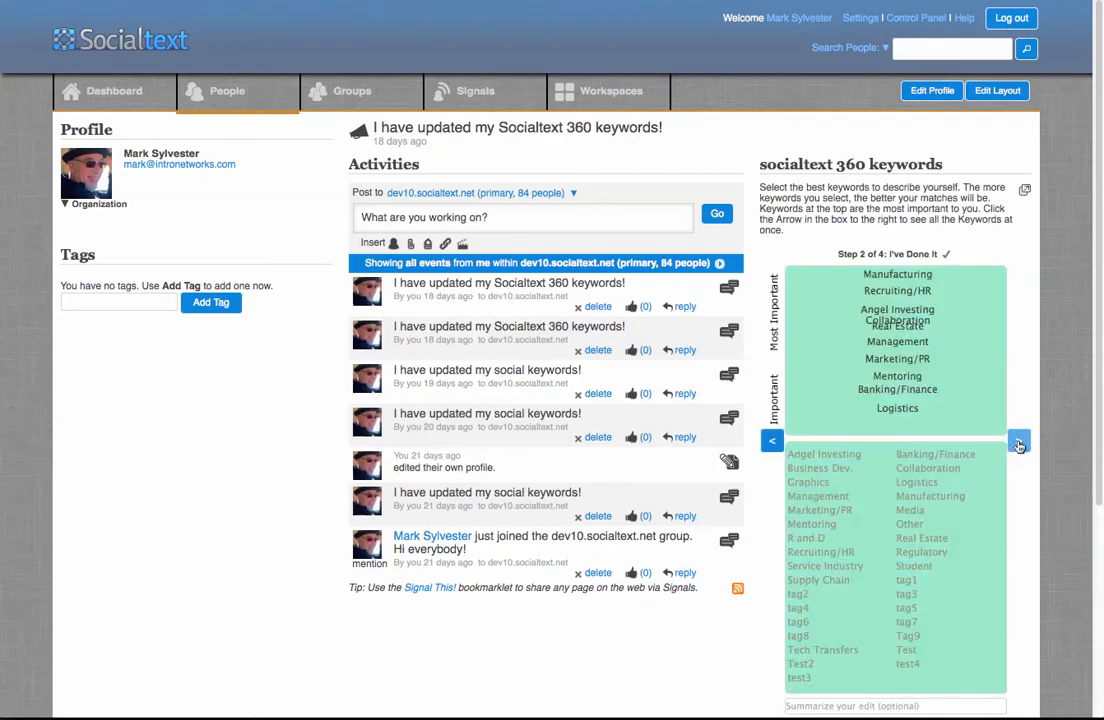
left_click(1018, 442)
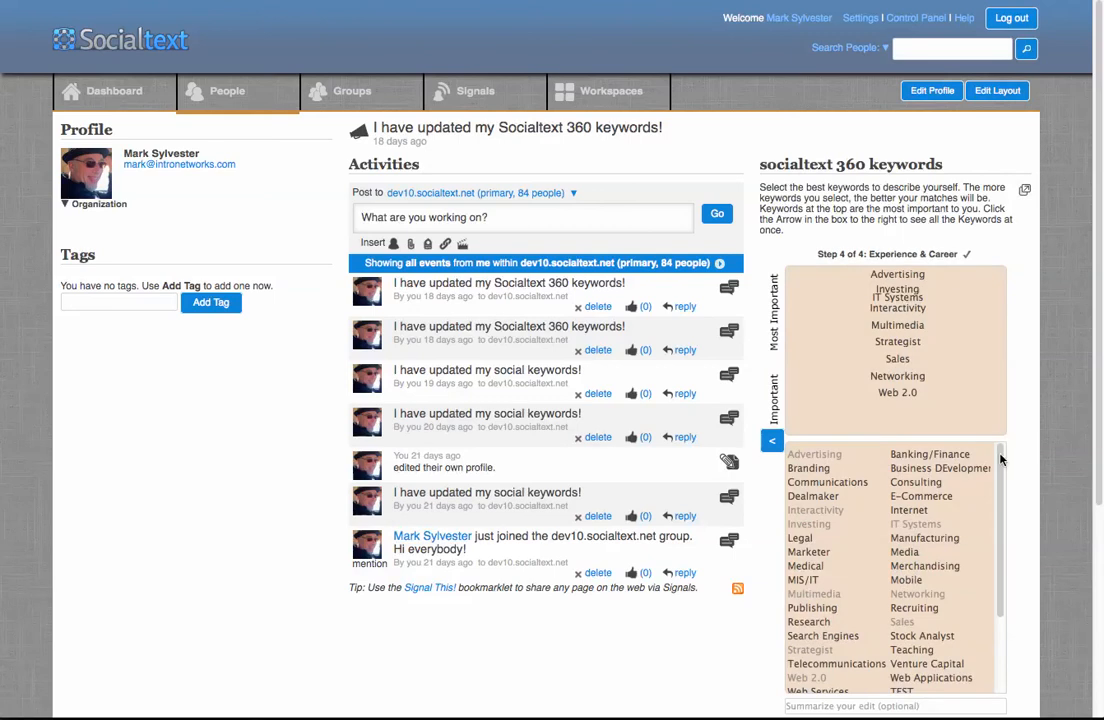
mouse_move(926, 663)
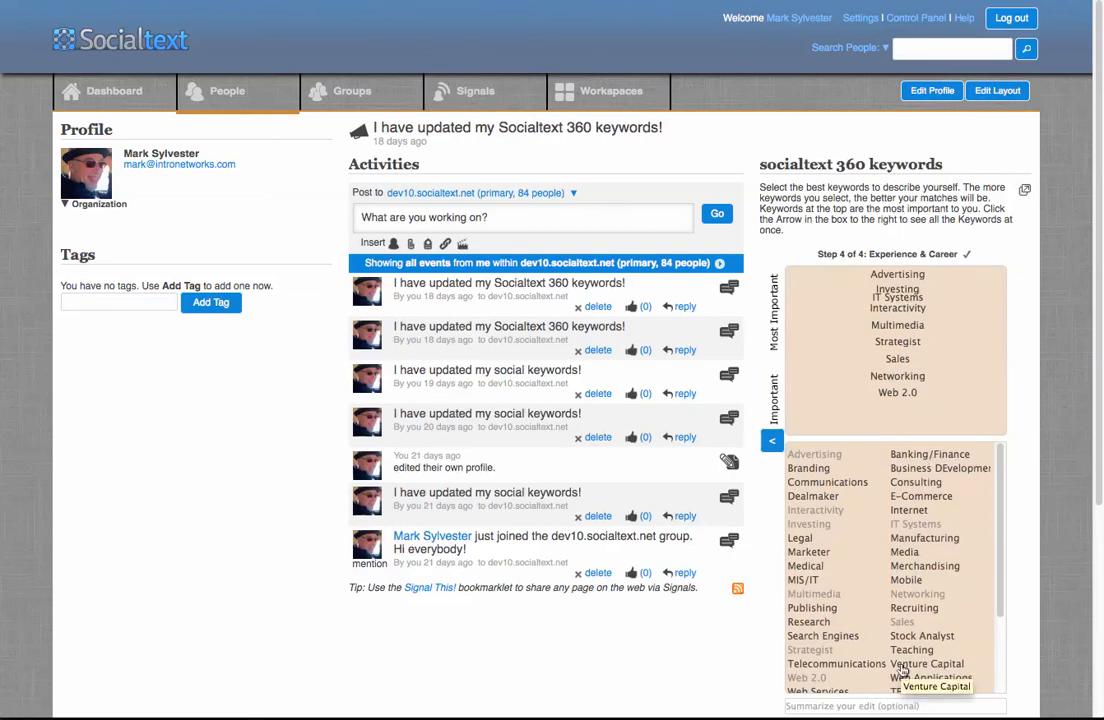
mouse_move(1040, 198)
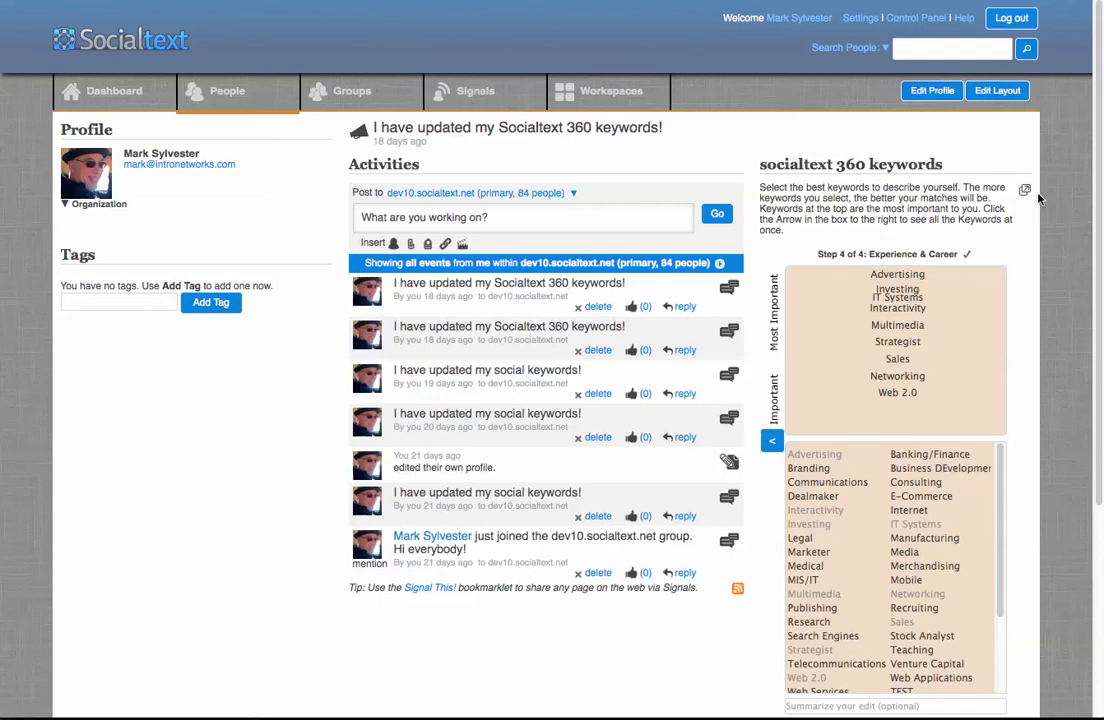
- Expand all four keyword categories and drag Architecture into Challenges, just below Poverty / Social Issues
left_click(1024, 190)
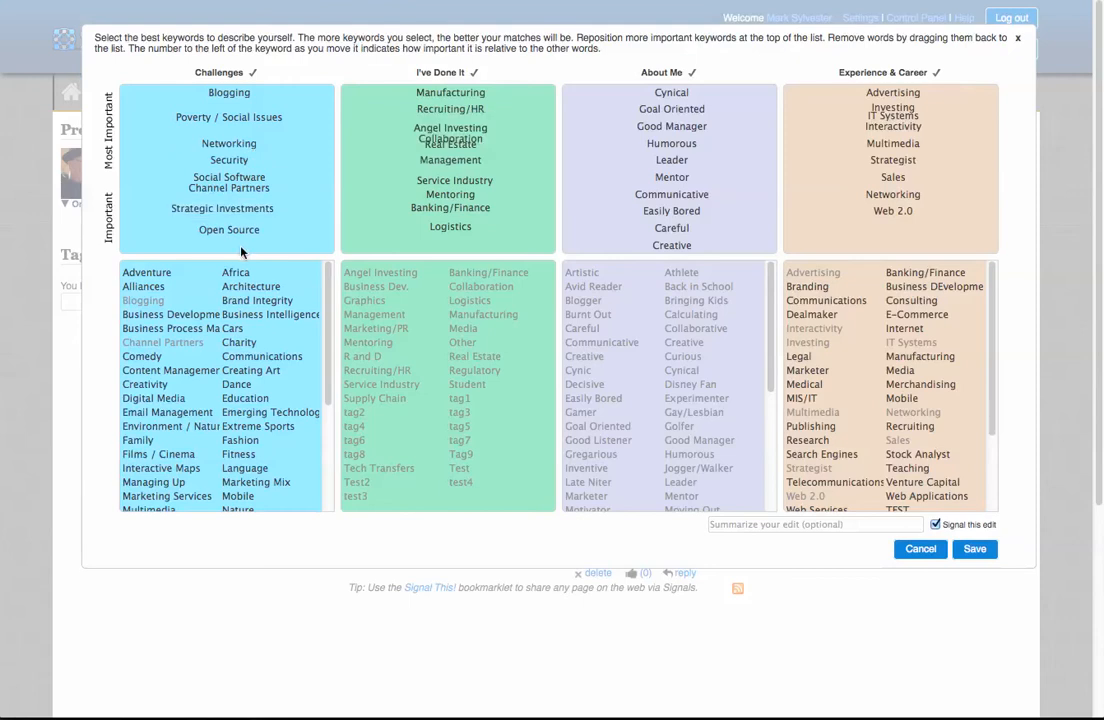
left_click_drag(249, 286, 249, 171)
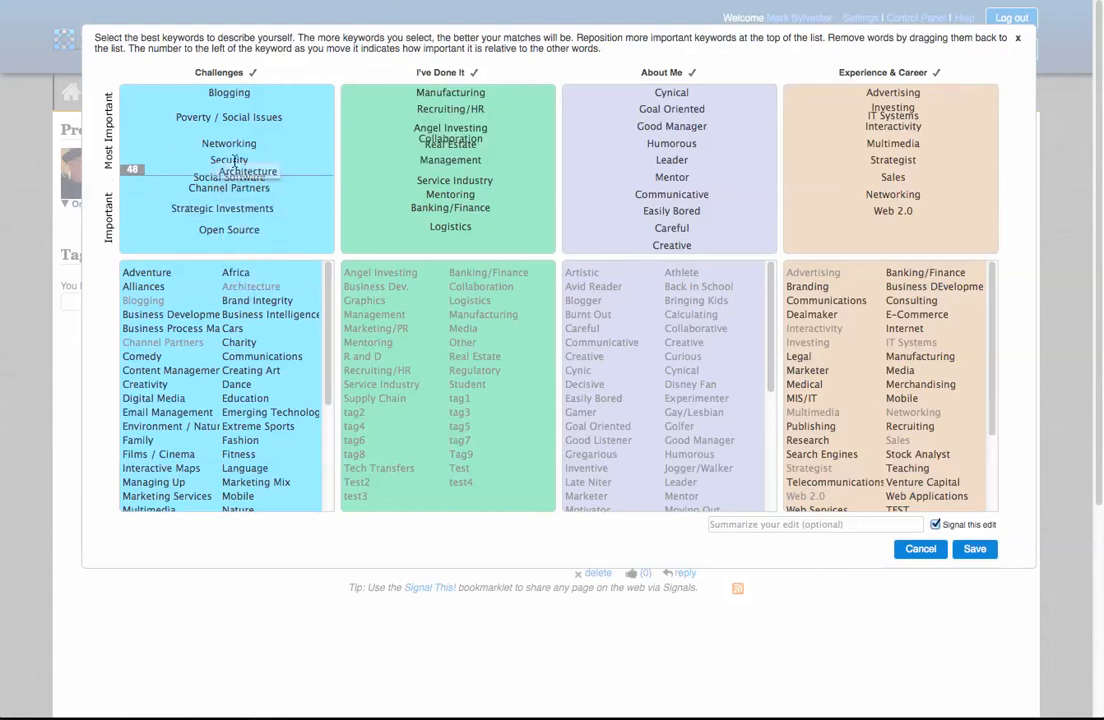
left_click_drag(248, 171, 228, 130)
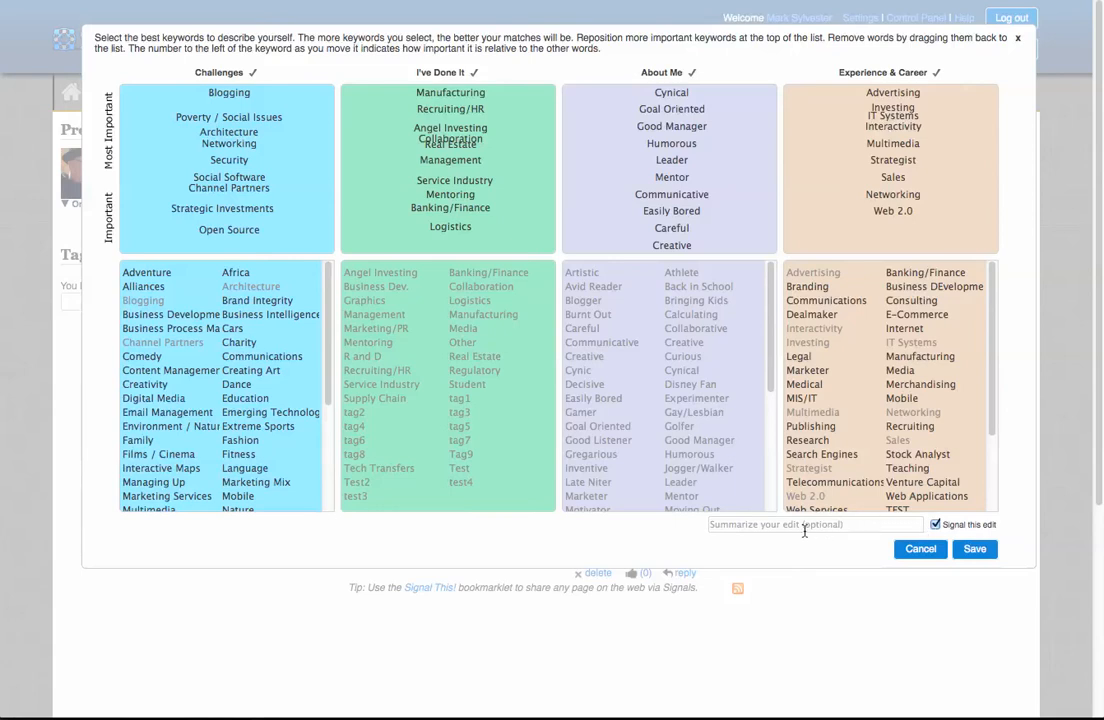
- Save the updated 360 keywords, including Architecture under Challenges, to the profile
left_click(974, 549)
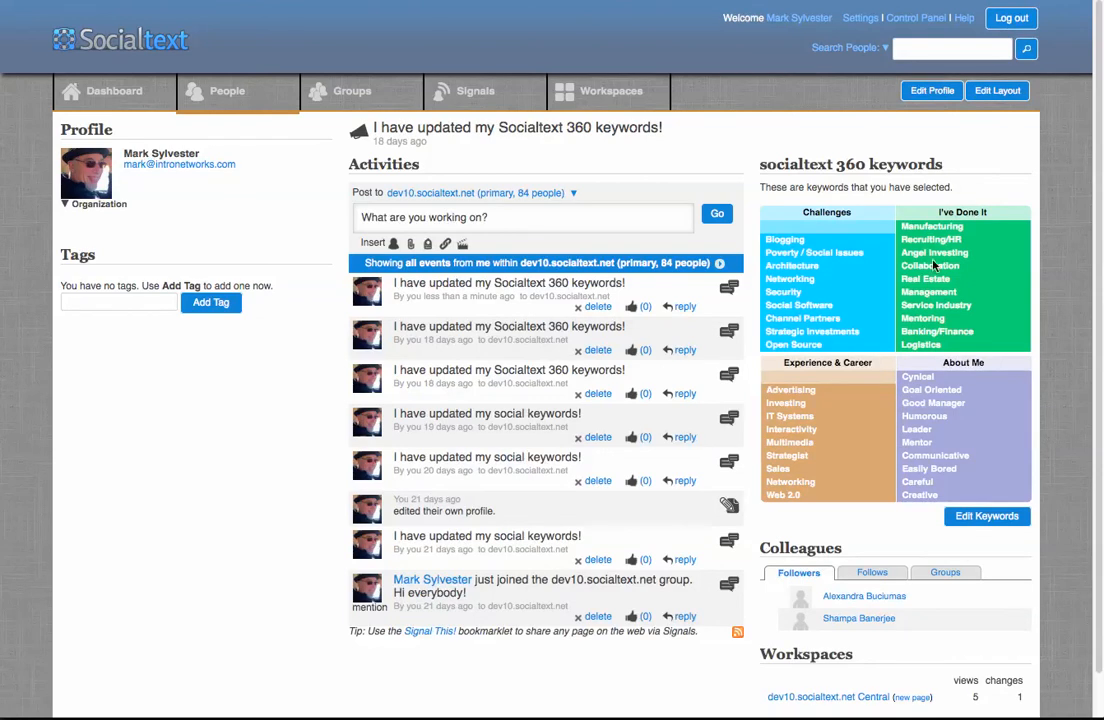
mouse_move(210, 124)
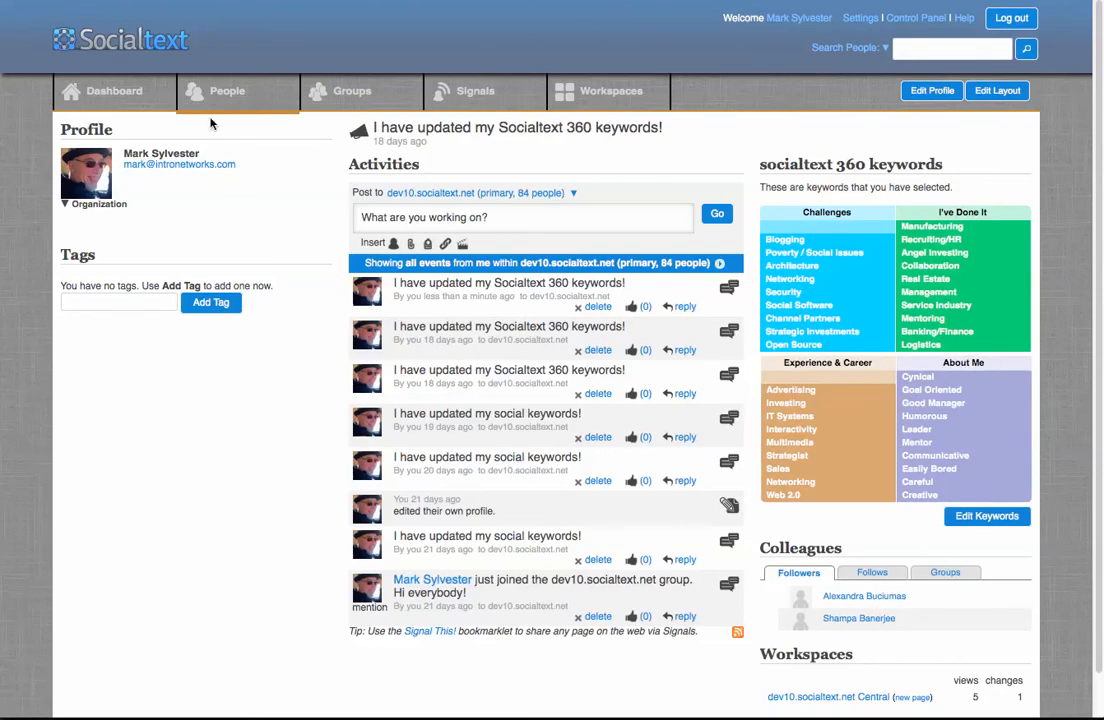
mouse_move(114, 91)
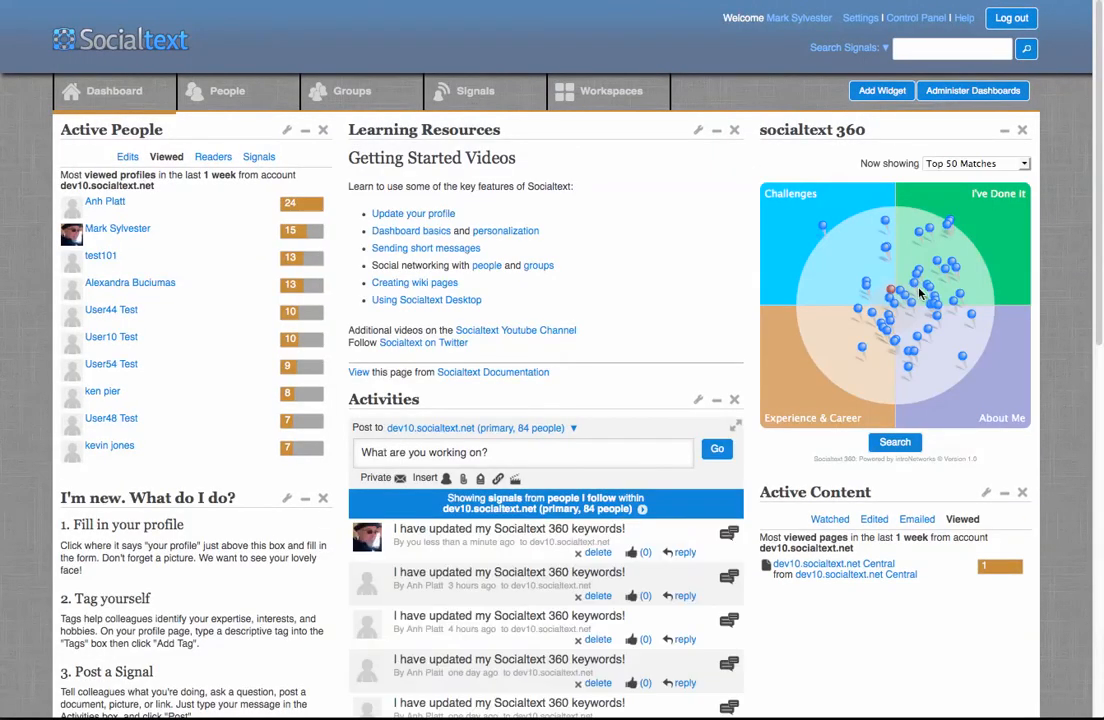
mouse_move(868, 287)
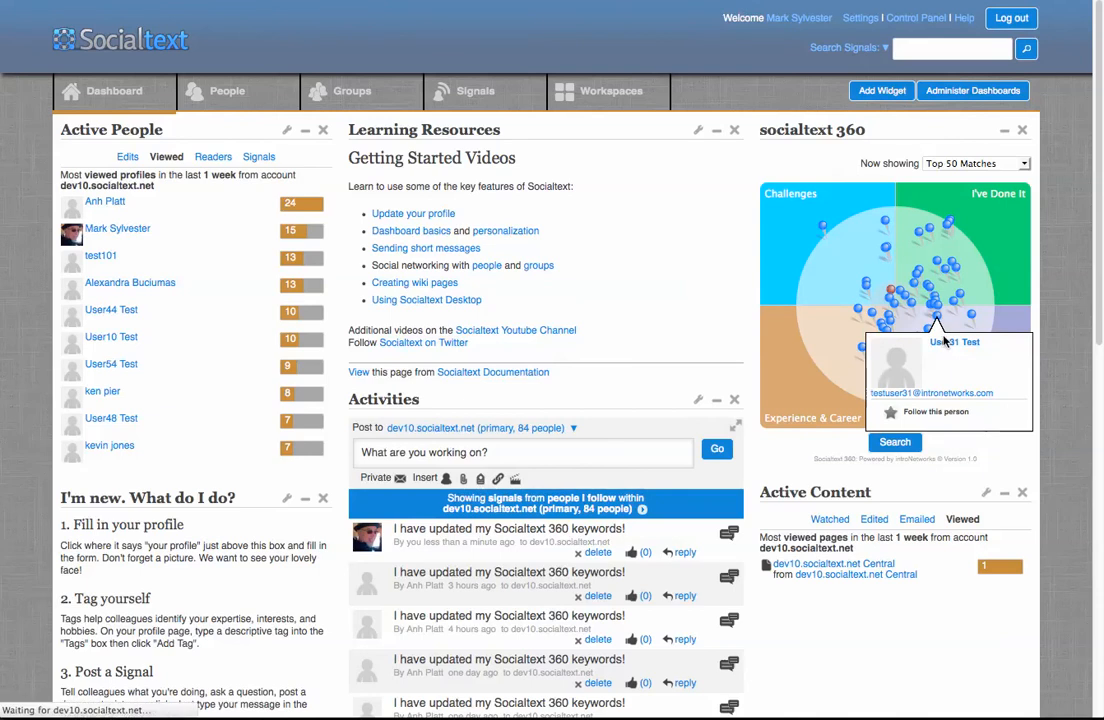
- Open User31 Test's full profile to see their 360 keywords and shared ones
left_click(954, 342)
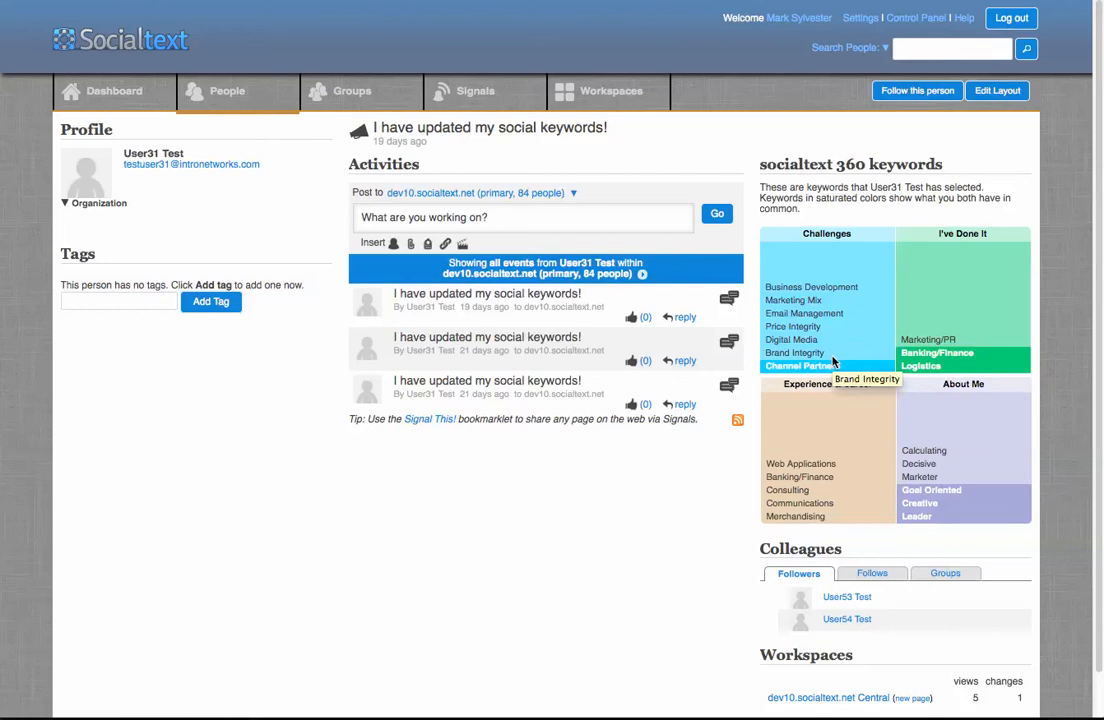
mouse_move(951, 463)
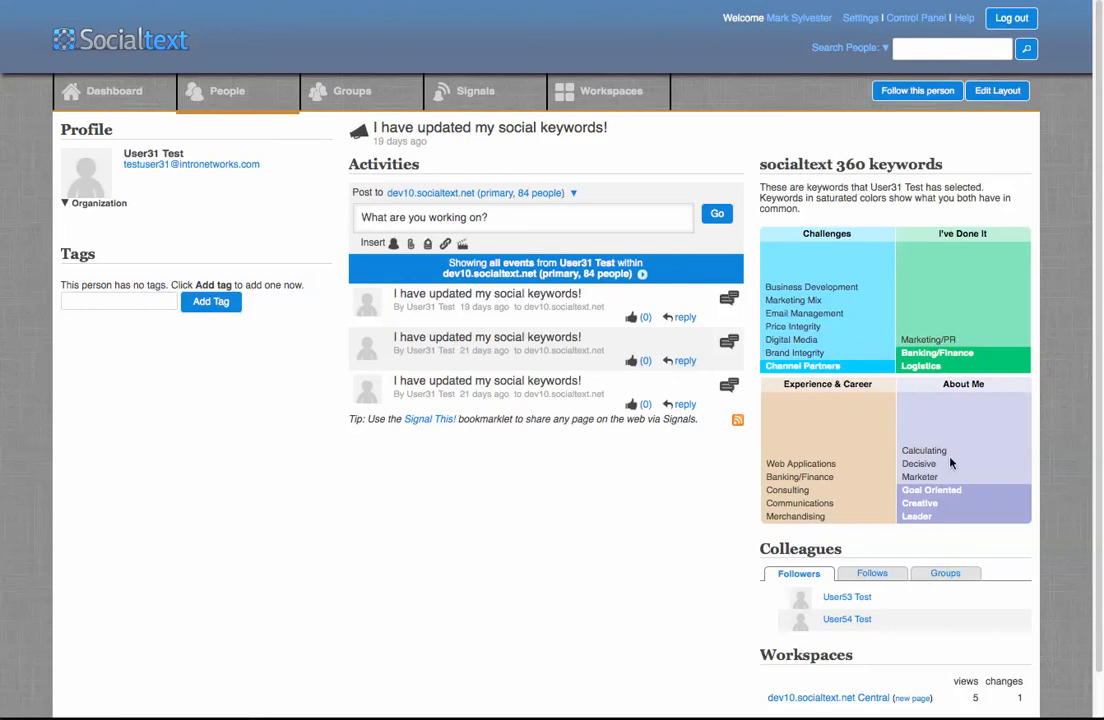
mouse_move(974, 512)
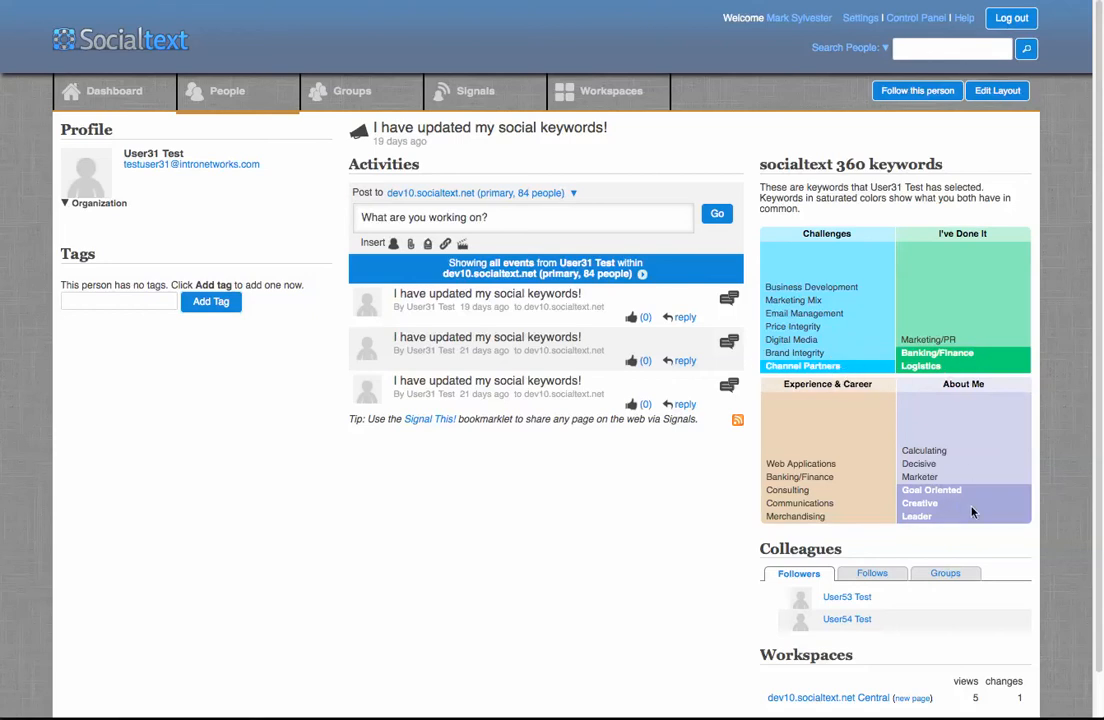
mouse_move(705, 527)
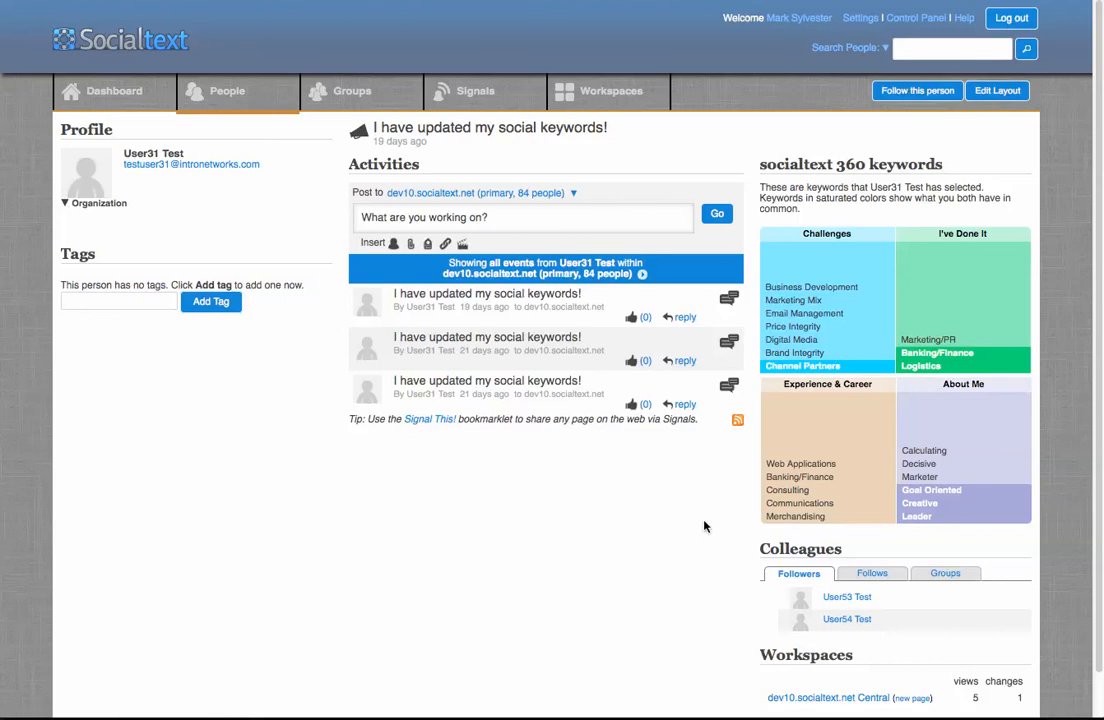
mouse_move(812, 490)
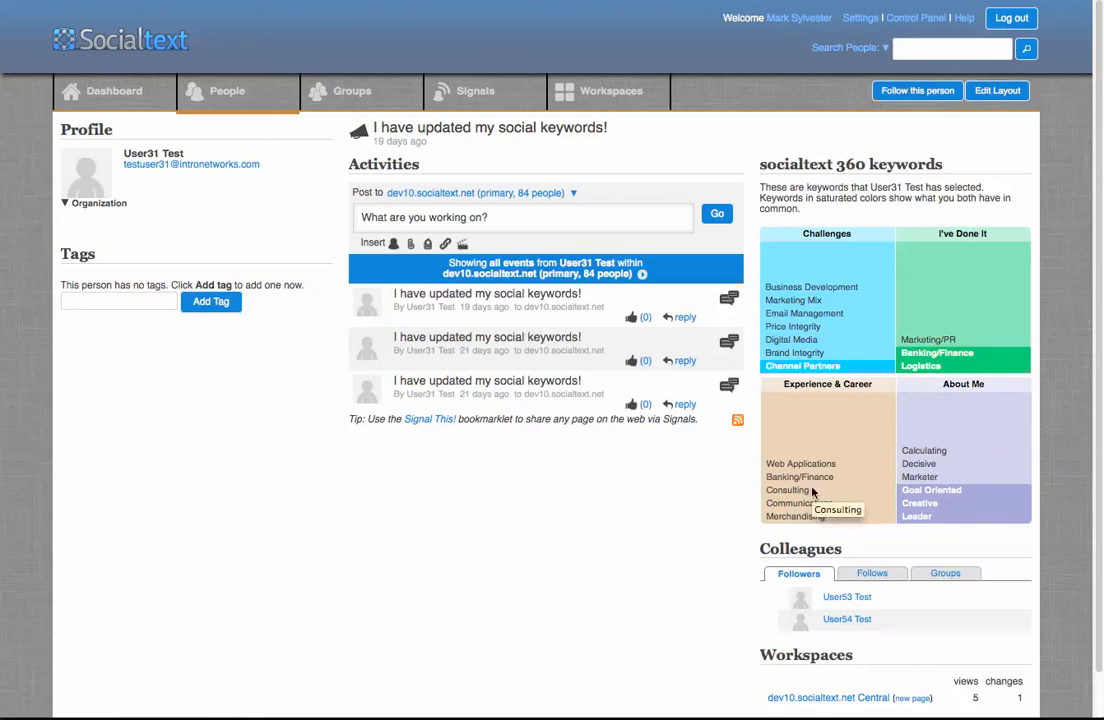
mouse_move(687, 495)
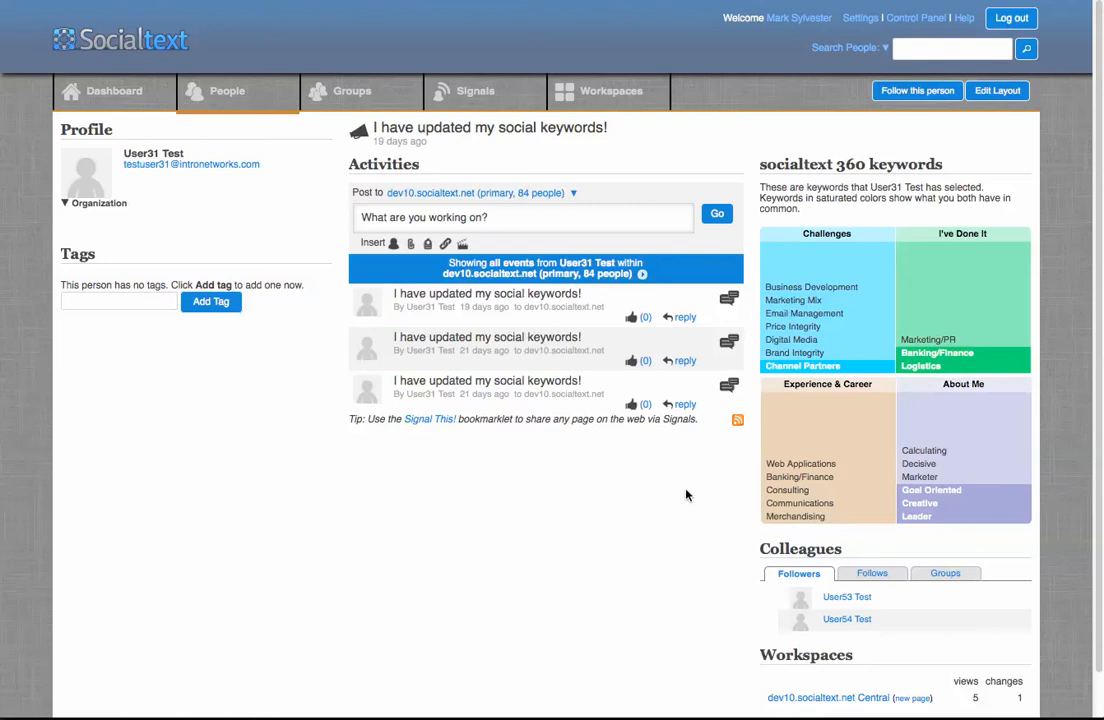
mouse_move(108, 91)
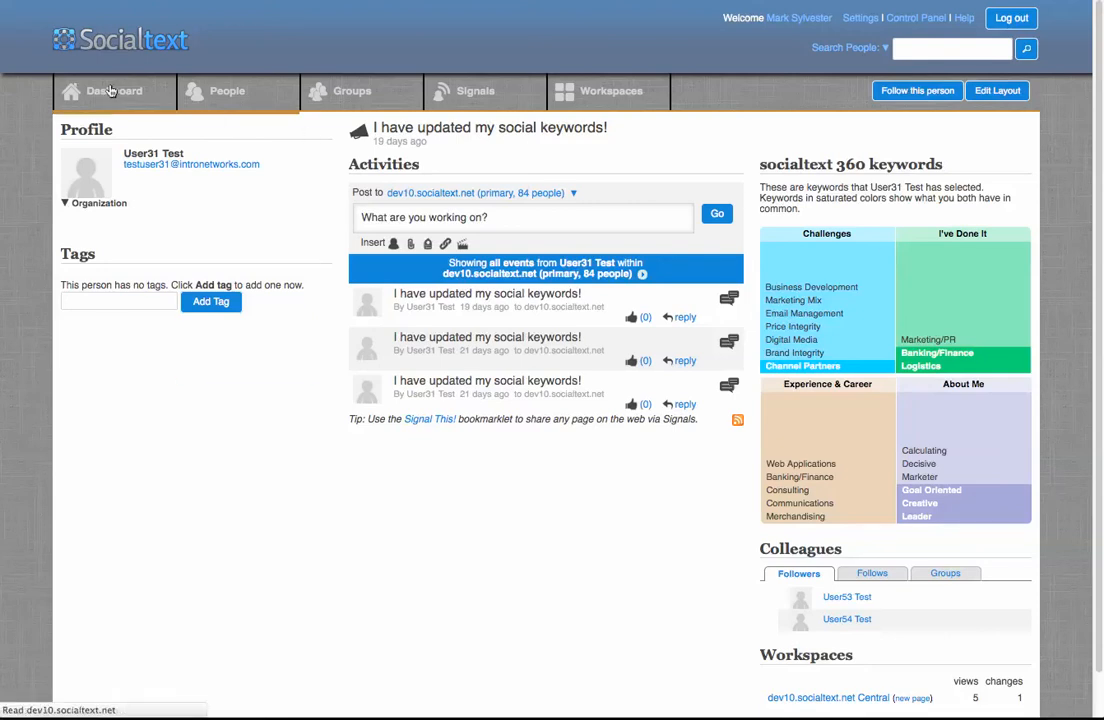
- Return to the dashboard and filter the 360 map to 'People I'm following'
left_click(114, 91)
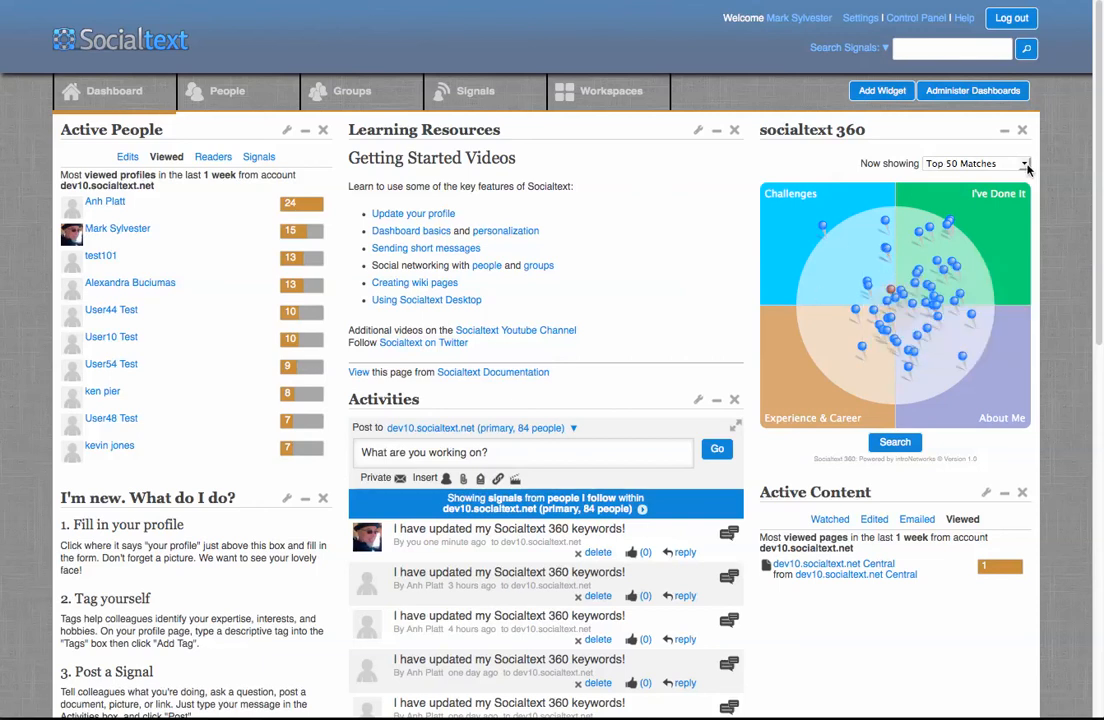
left_click(1025, 163)
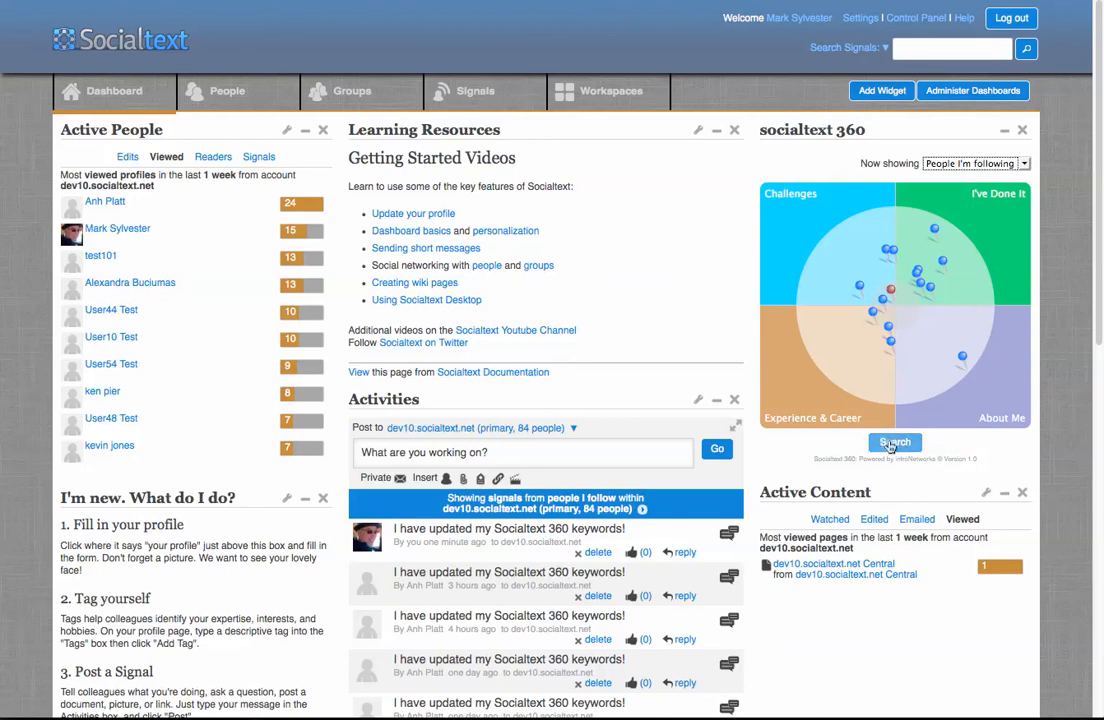
- Search people by the Logistics keyword, then refine with Calculating for 11 results
left_click(894, 442)
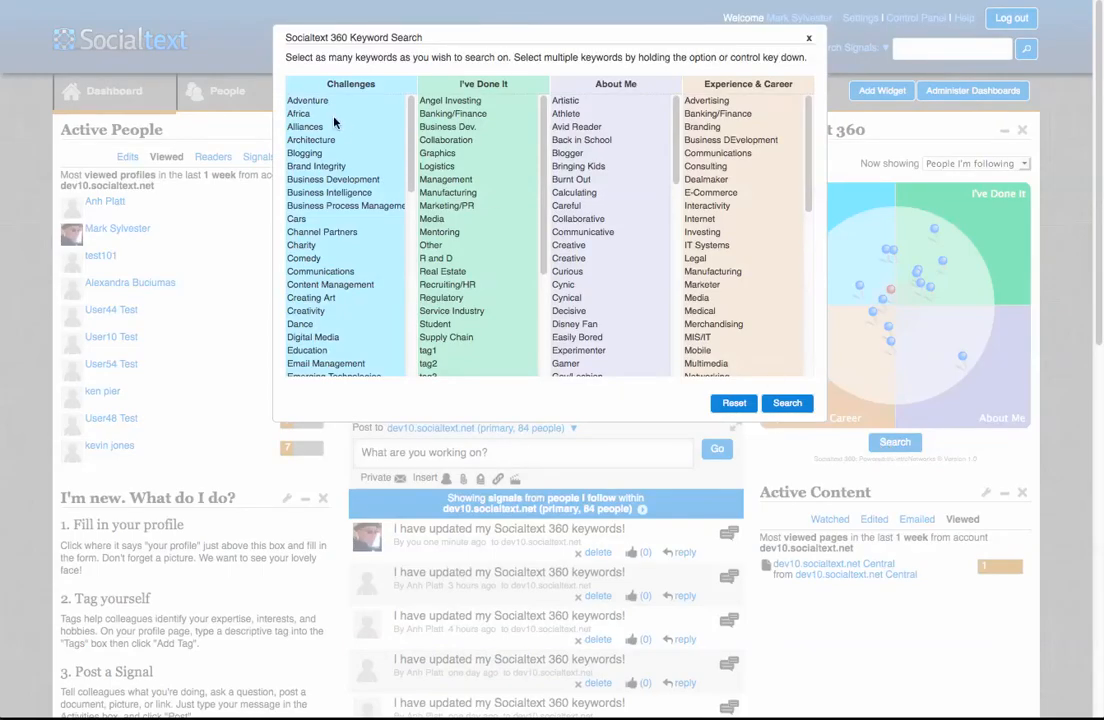
mouse_move(440, 166)
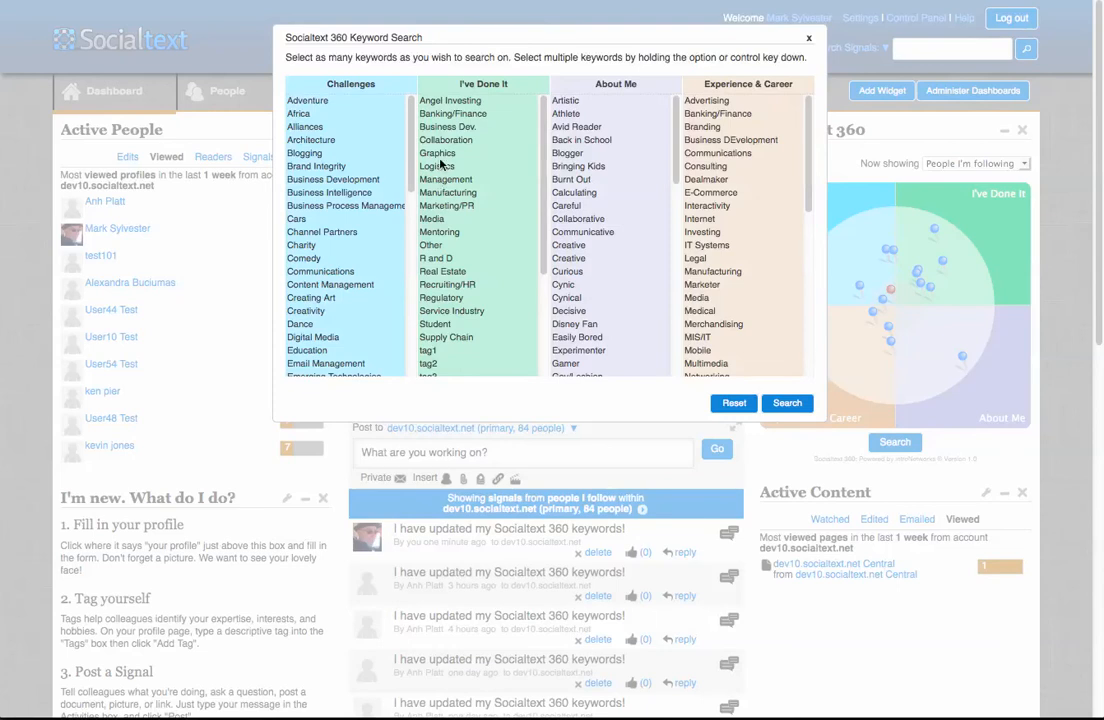
left_click(439, 166)
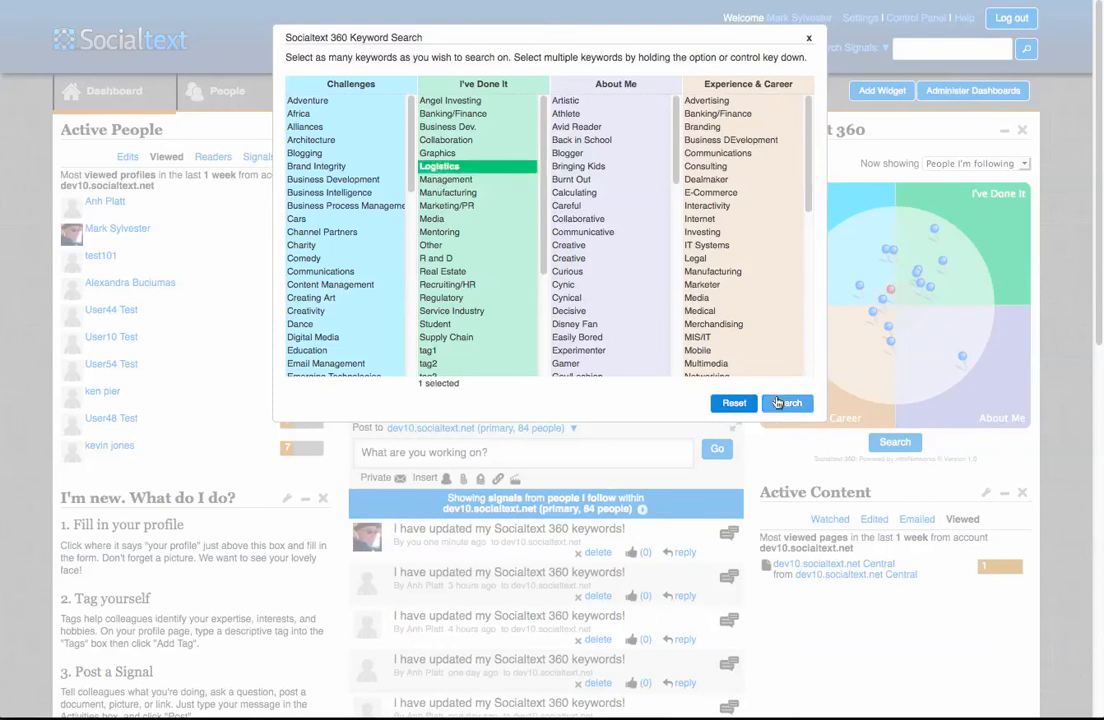
left_click(786, 402)
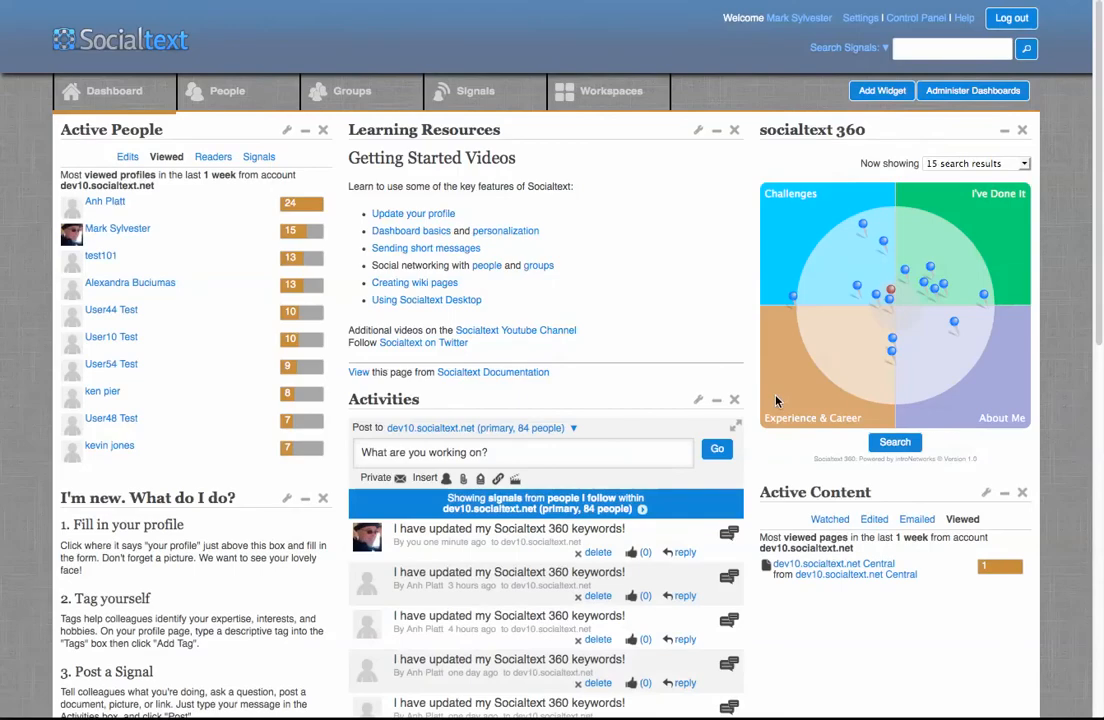
mouse_move(888, 285)
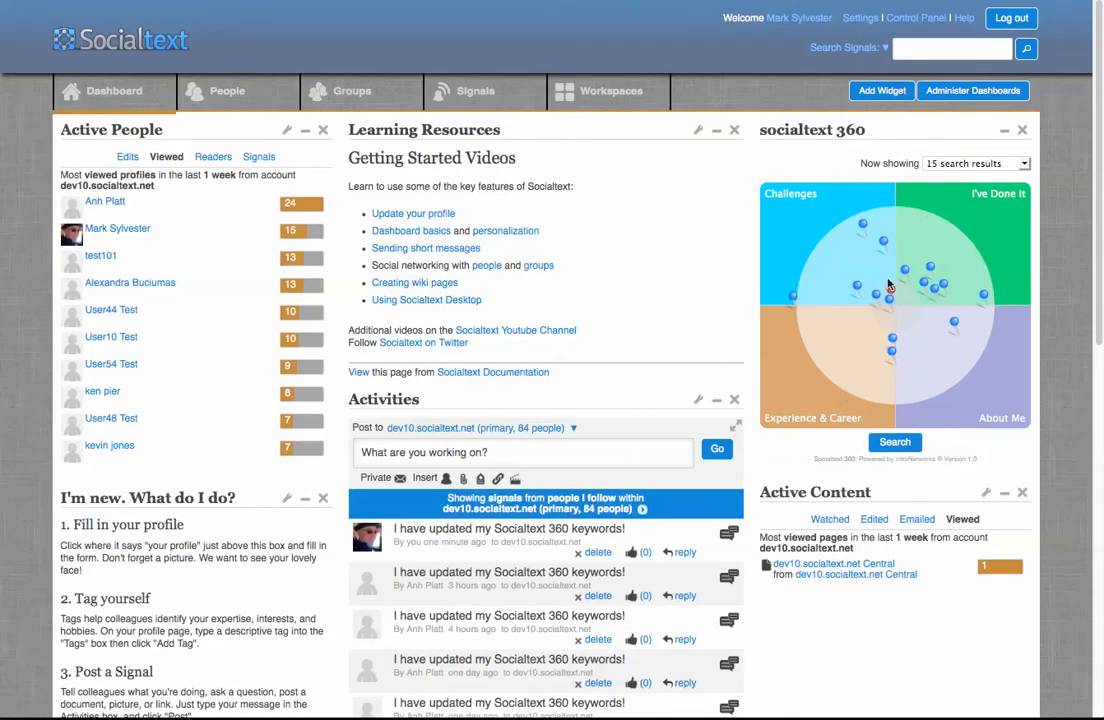
left_click(894, 442)
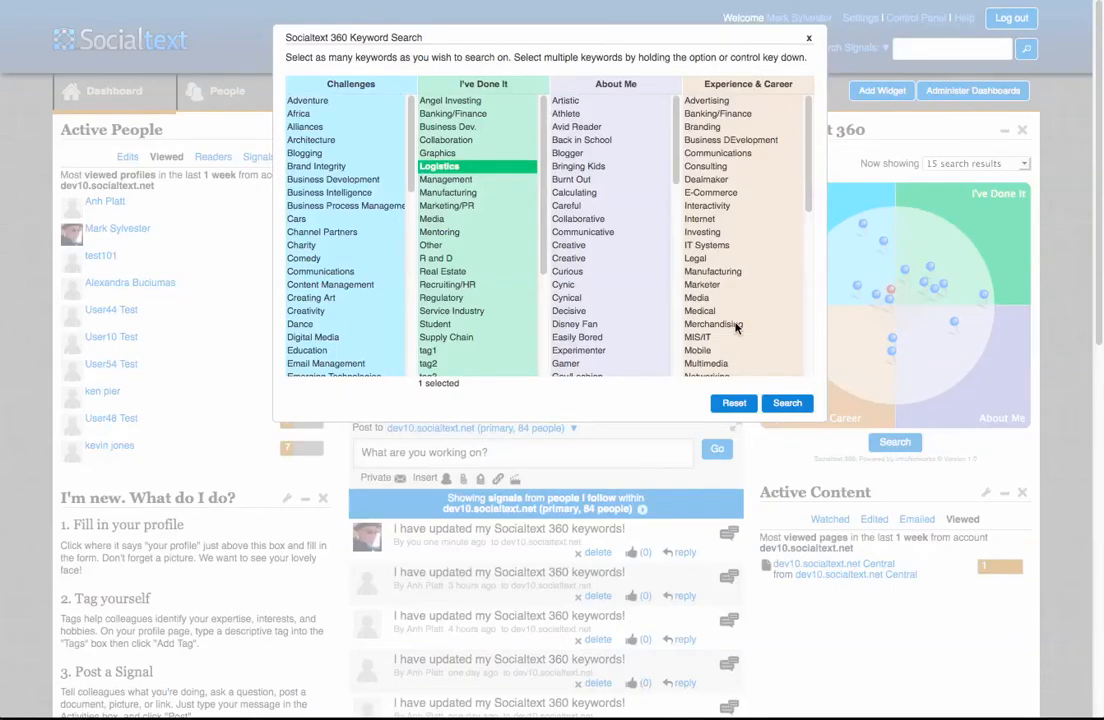
mouse_move(628, 160)
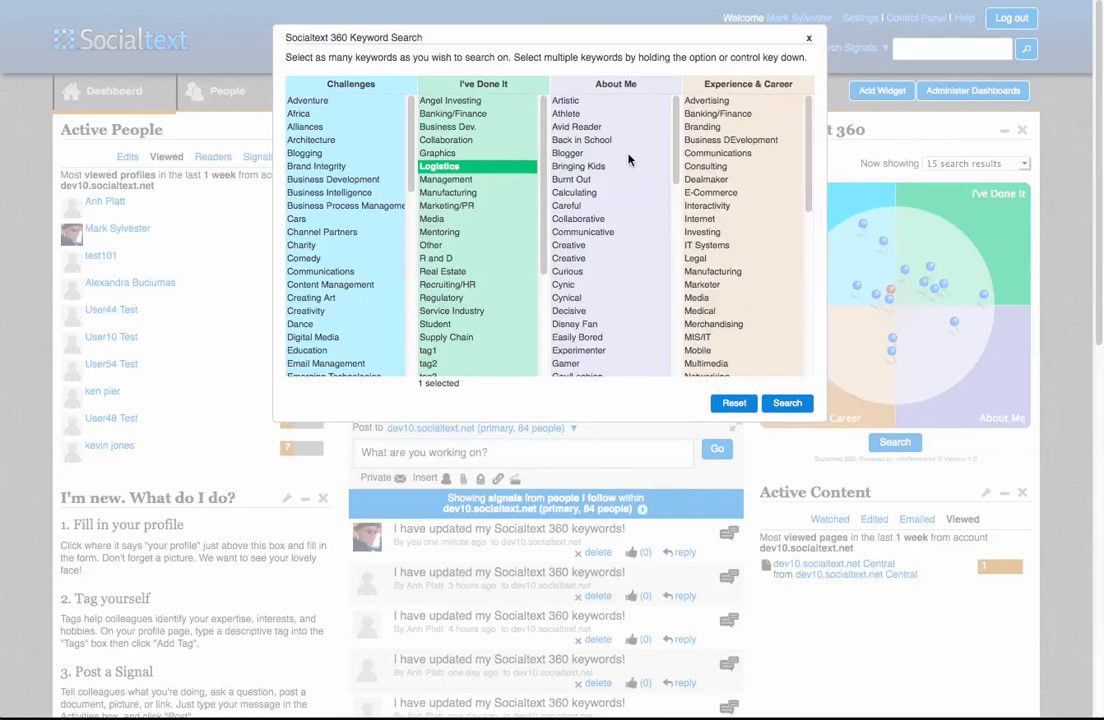
left_click(574, 192)
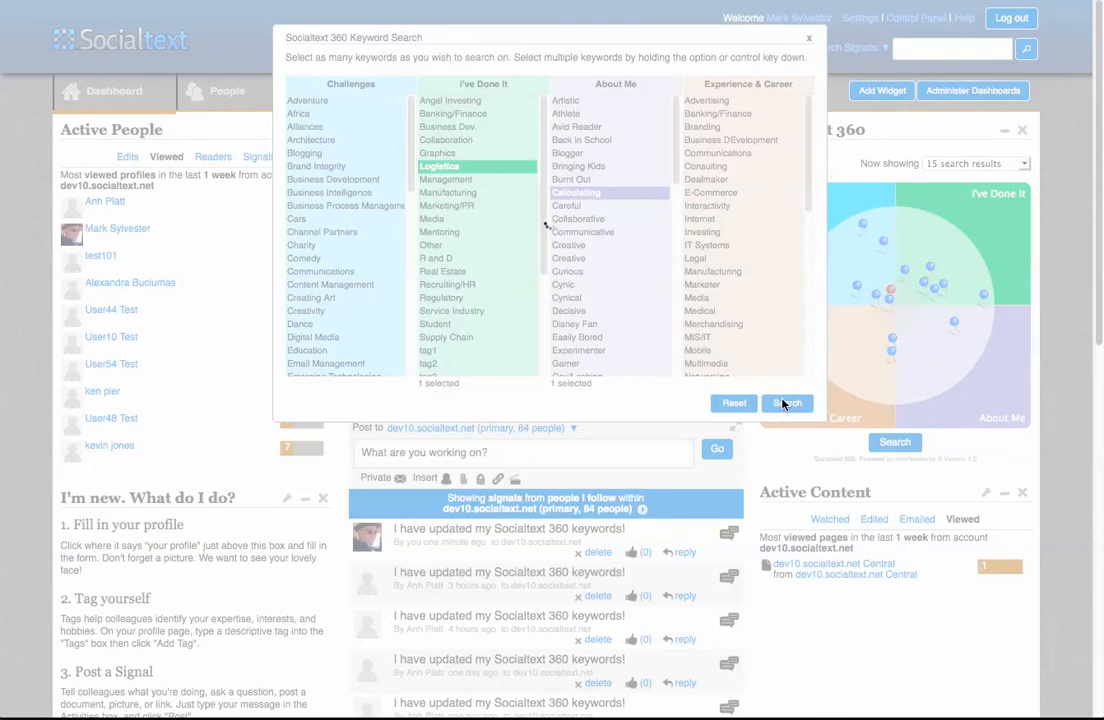
left_click(787, 403)
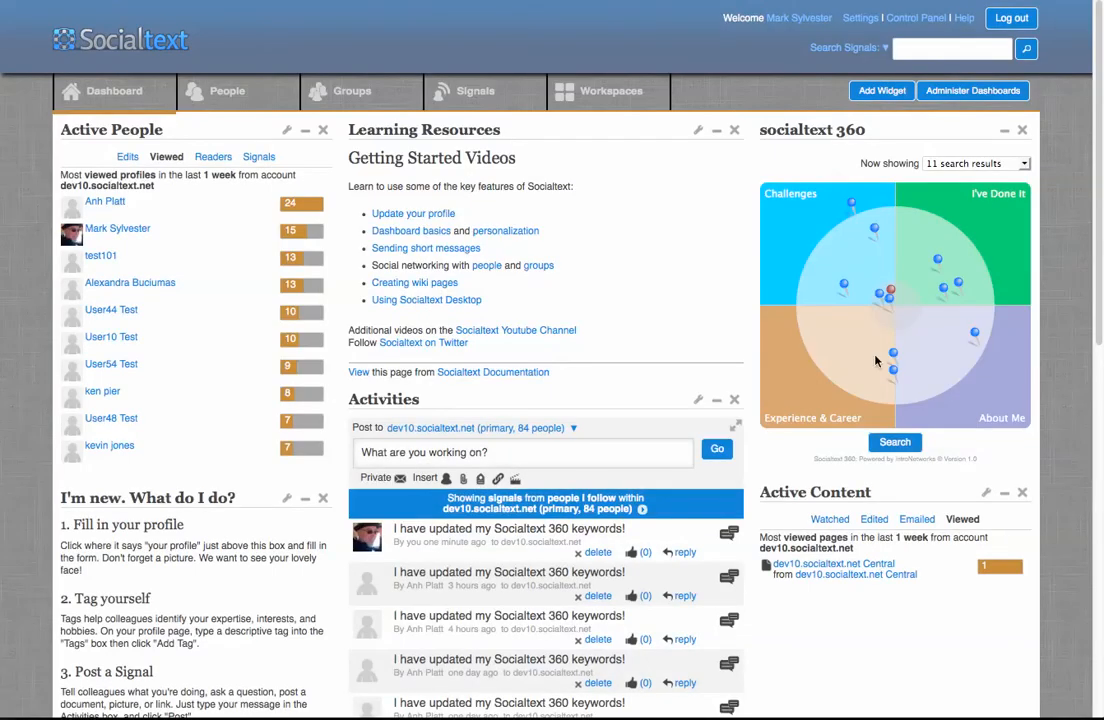
mouse_move(908, 349)
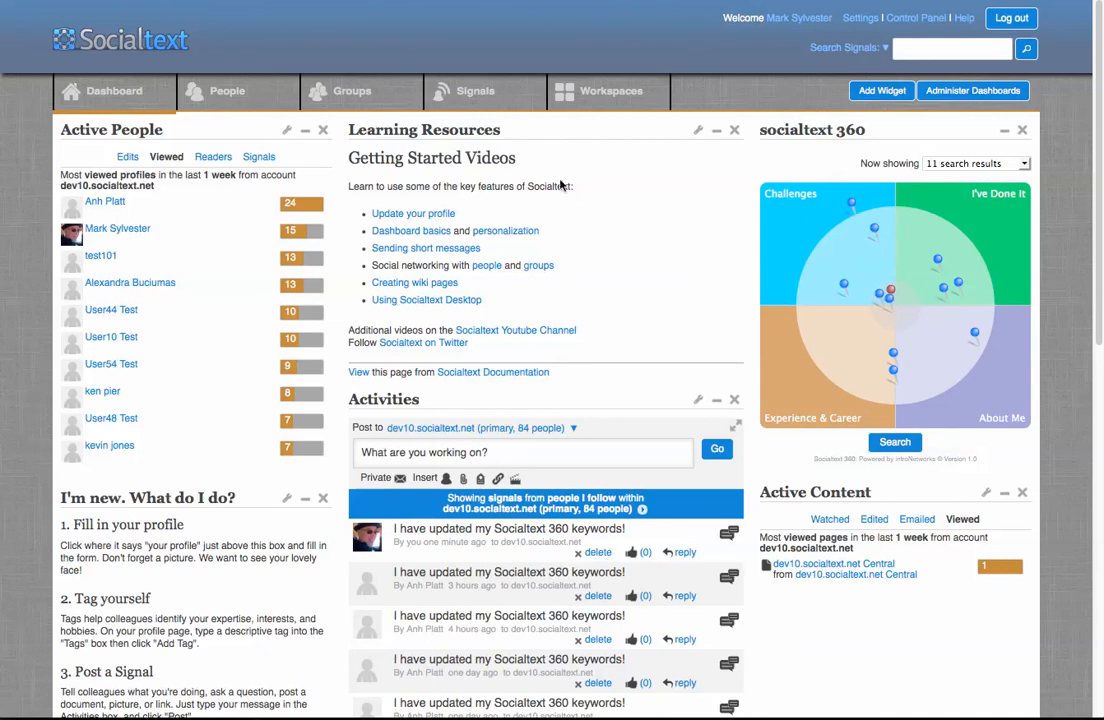
- Open the People Who Eat Food group from the Groups menu and start editing it
left_click(352, 91)
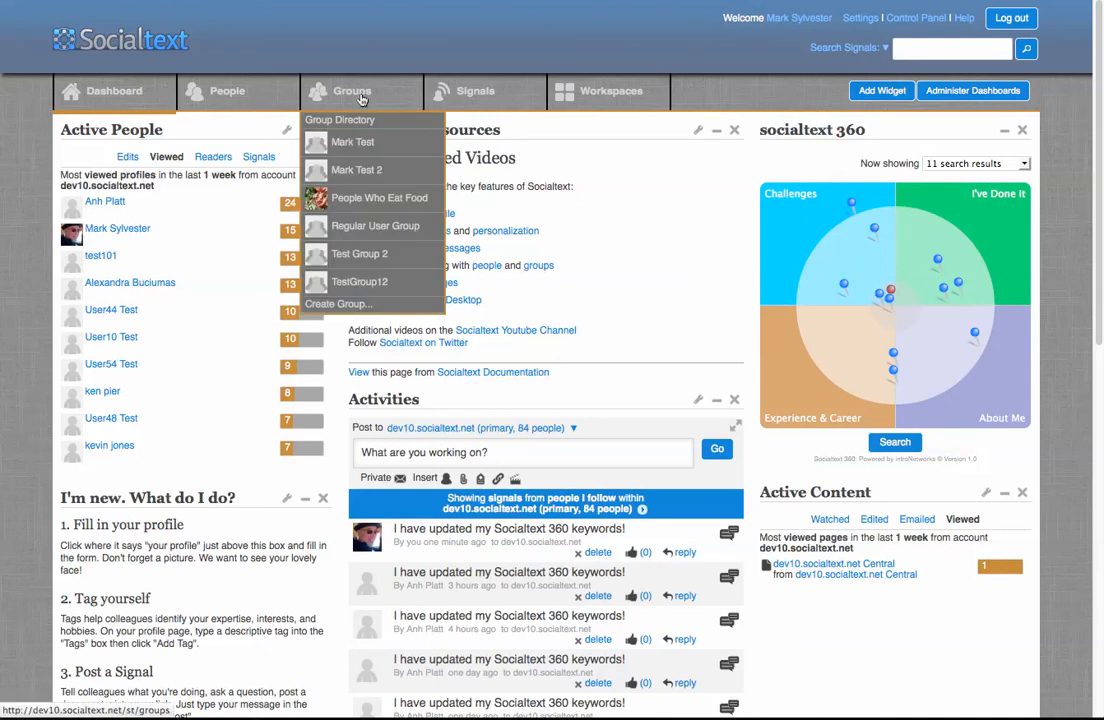
mouse_move(361, 197)
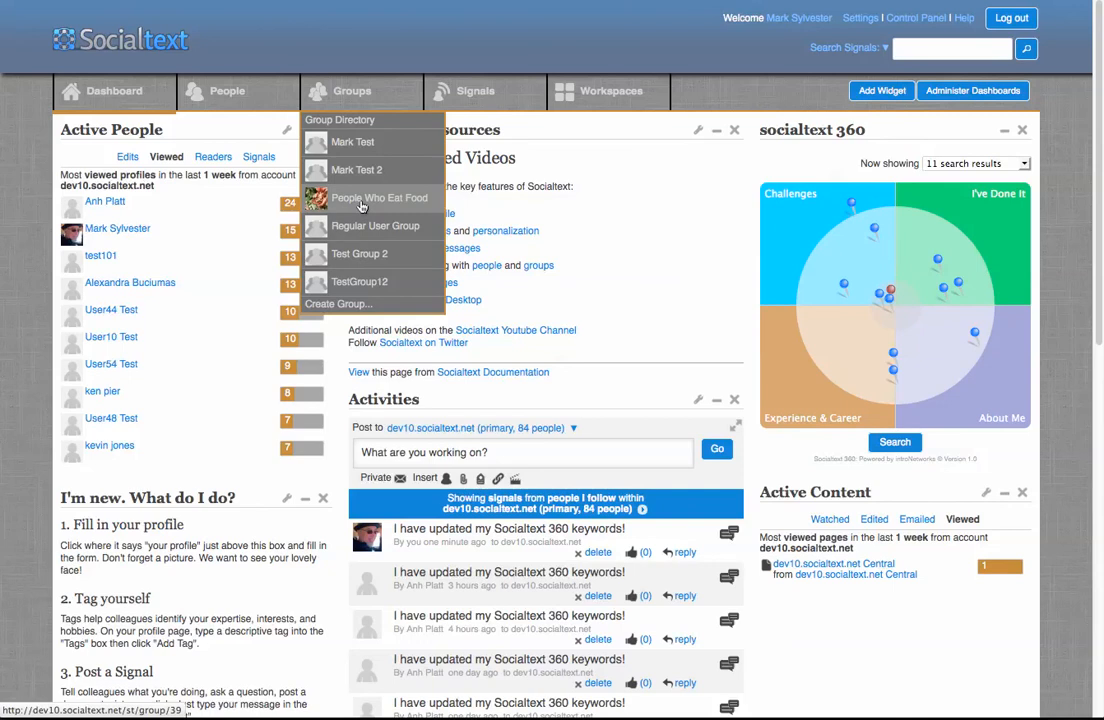
left_click(379, 197)
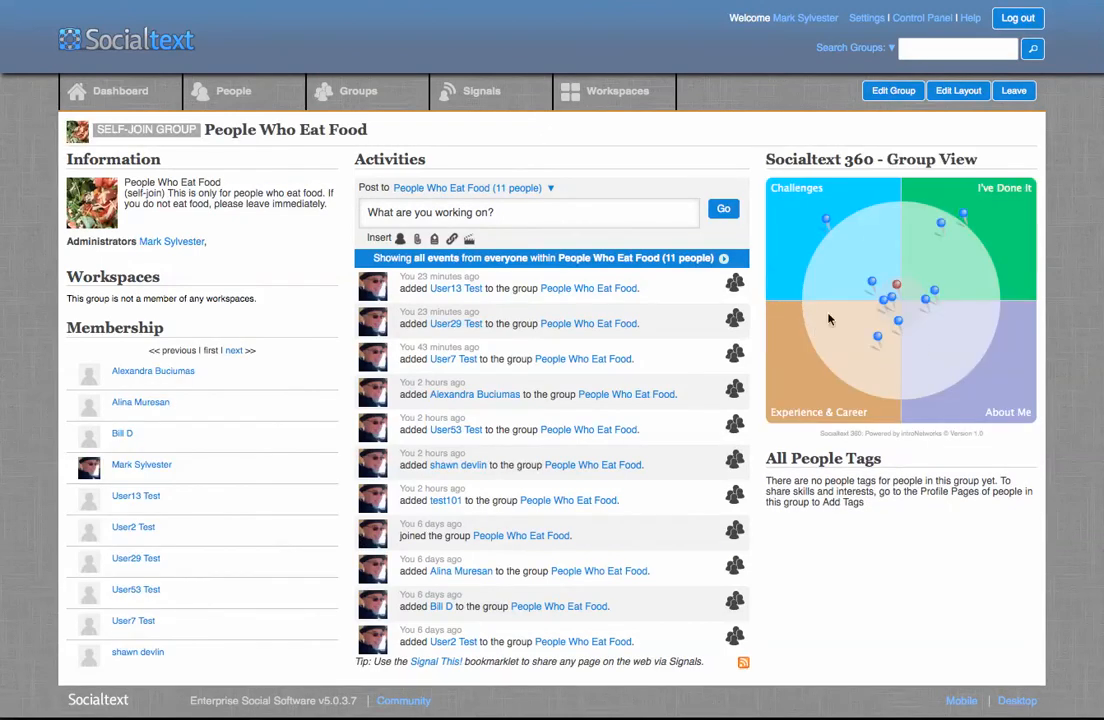
mouse_move(963, 342)
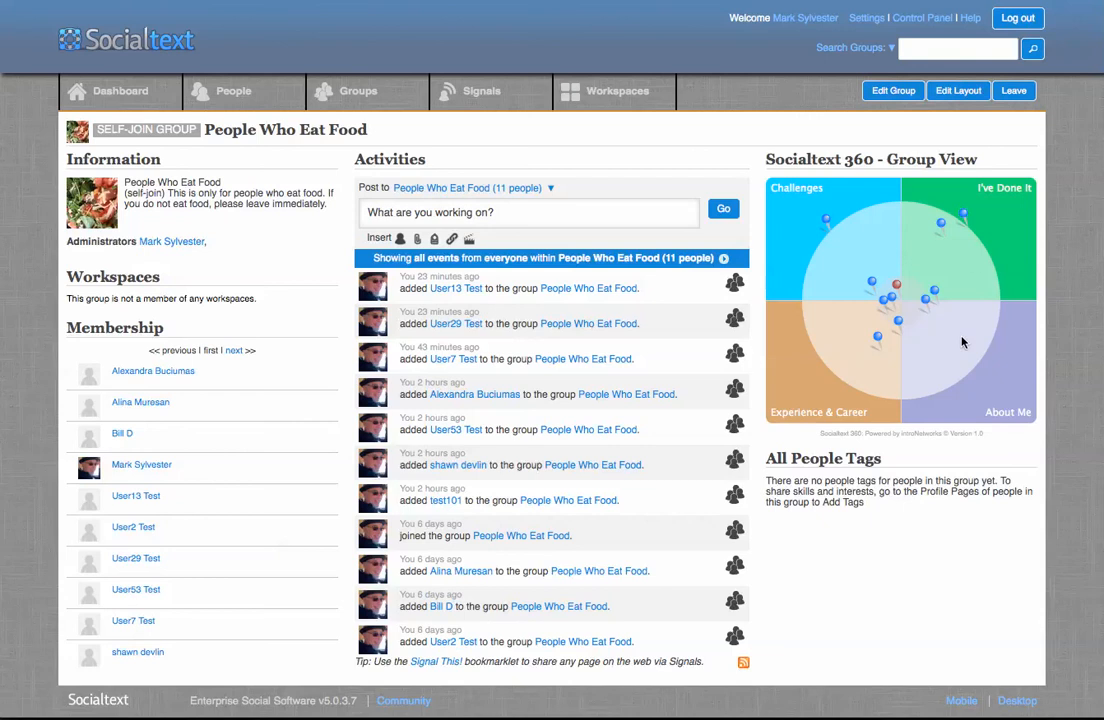
mouse_move(886, 108)
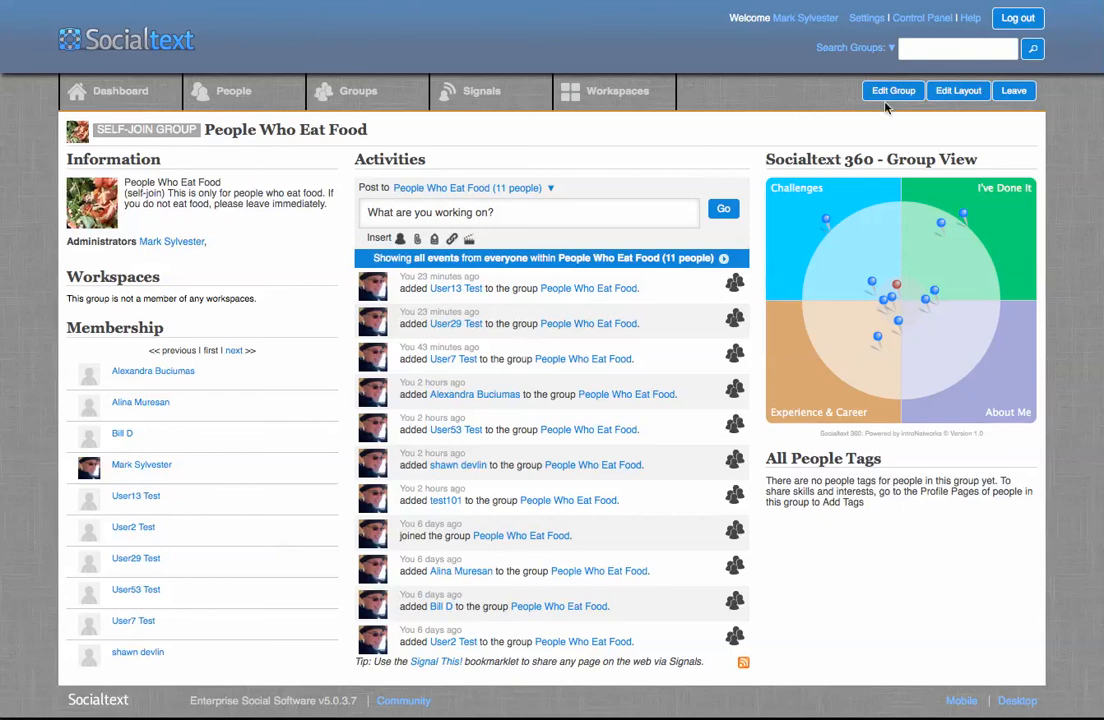
left_click(892, 90)
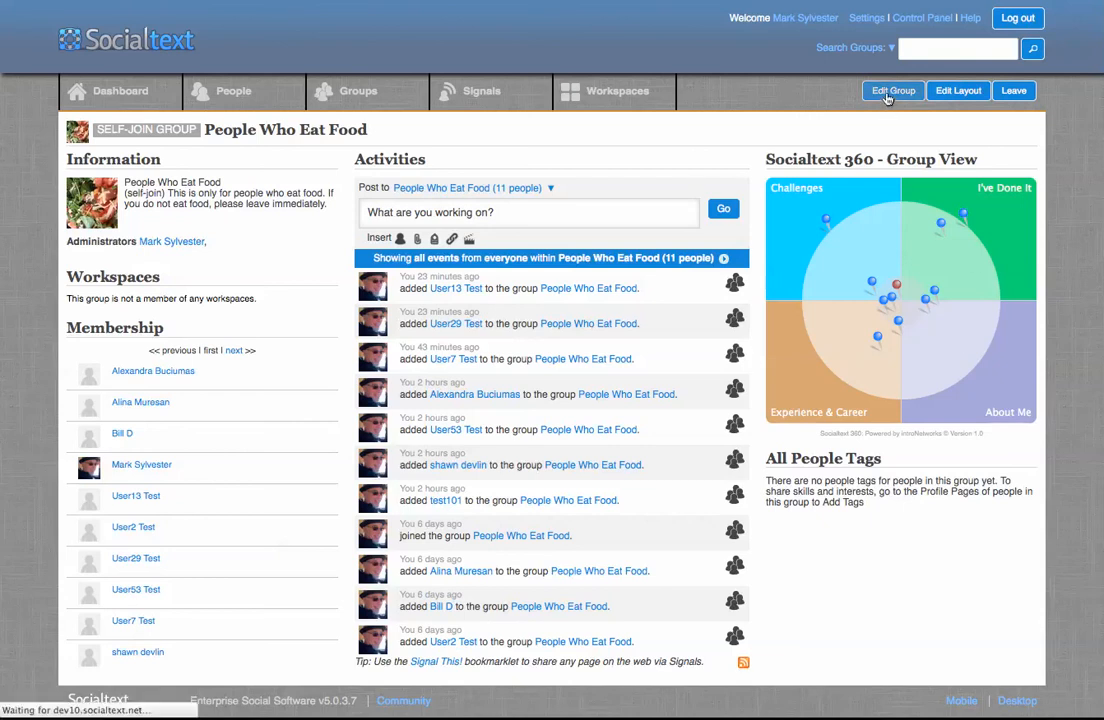
left_click(890, 90)
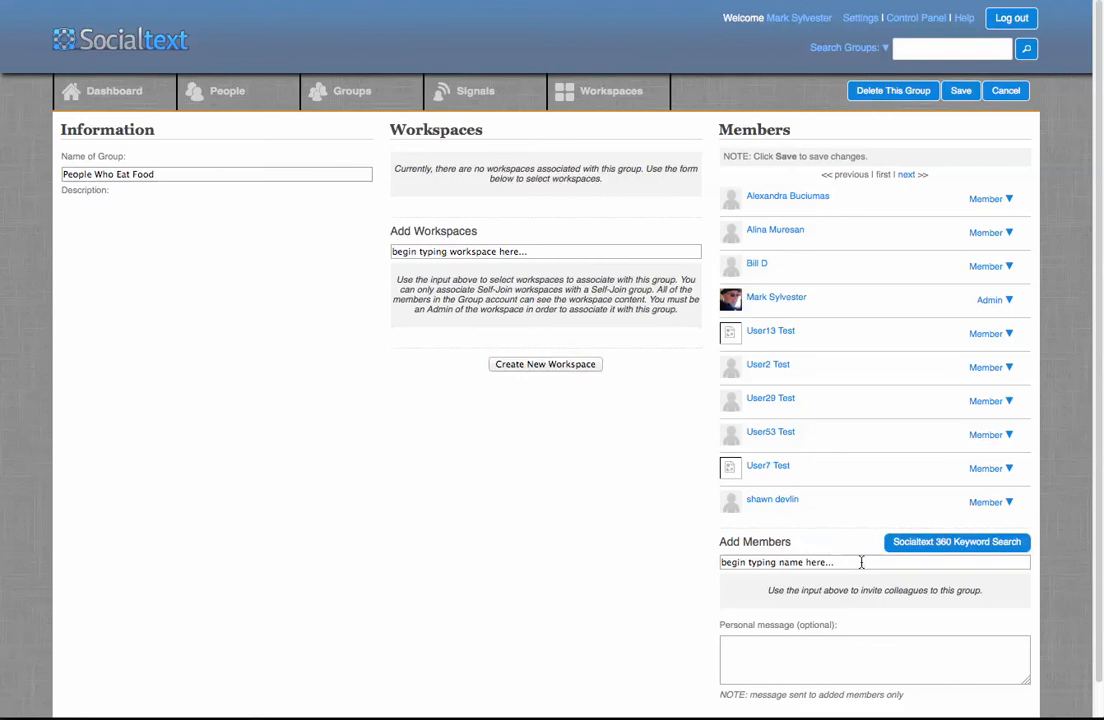
left_click(956, 542)
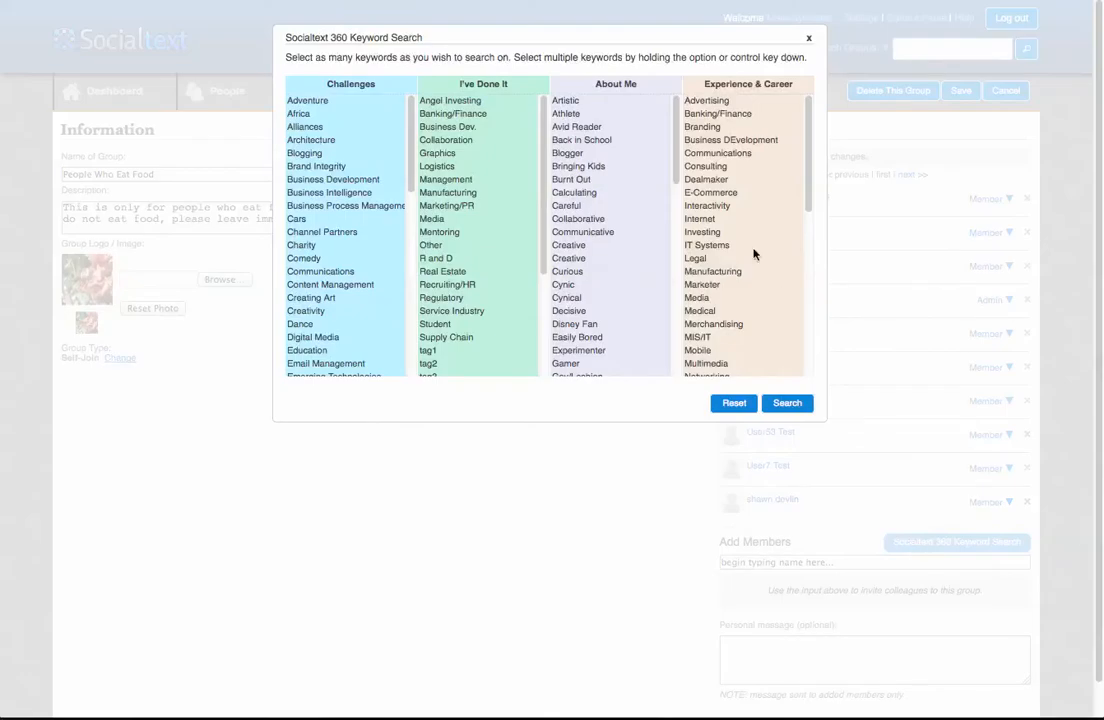
left_click(566, 100)
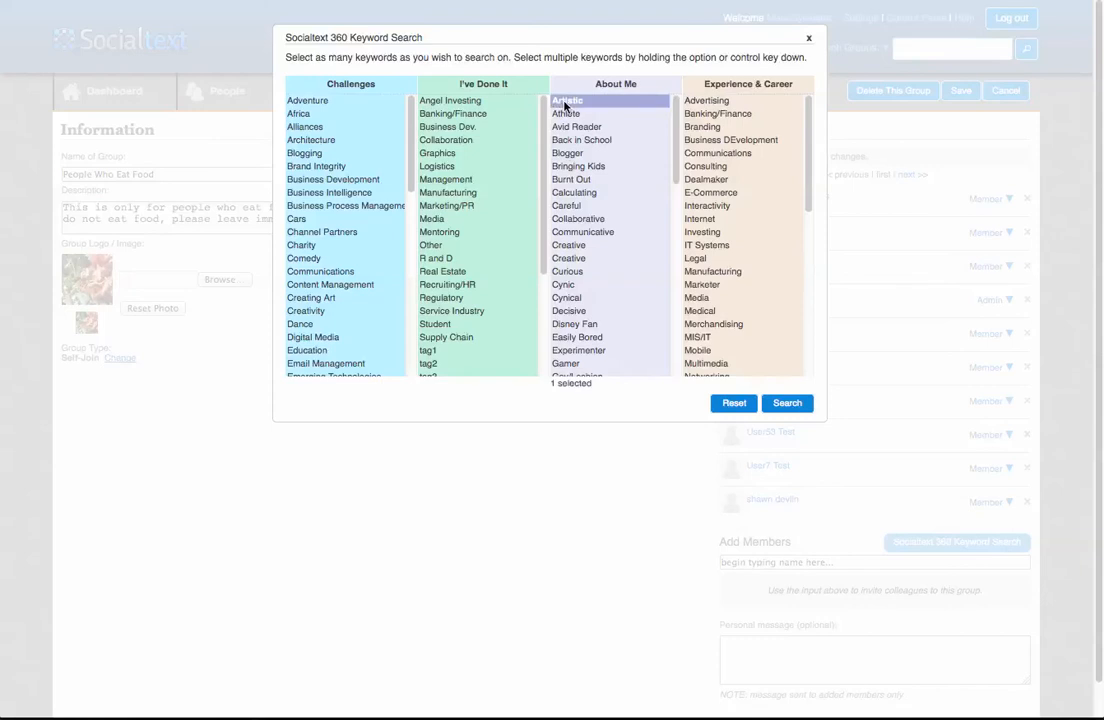
left_click(787, 403)
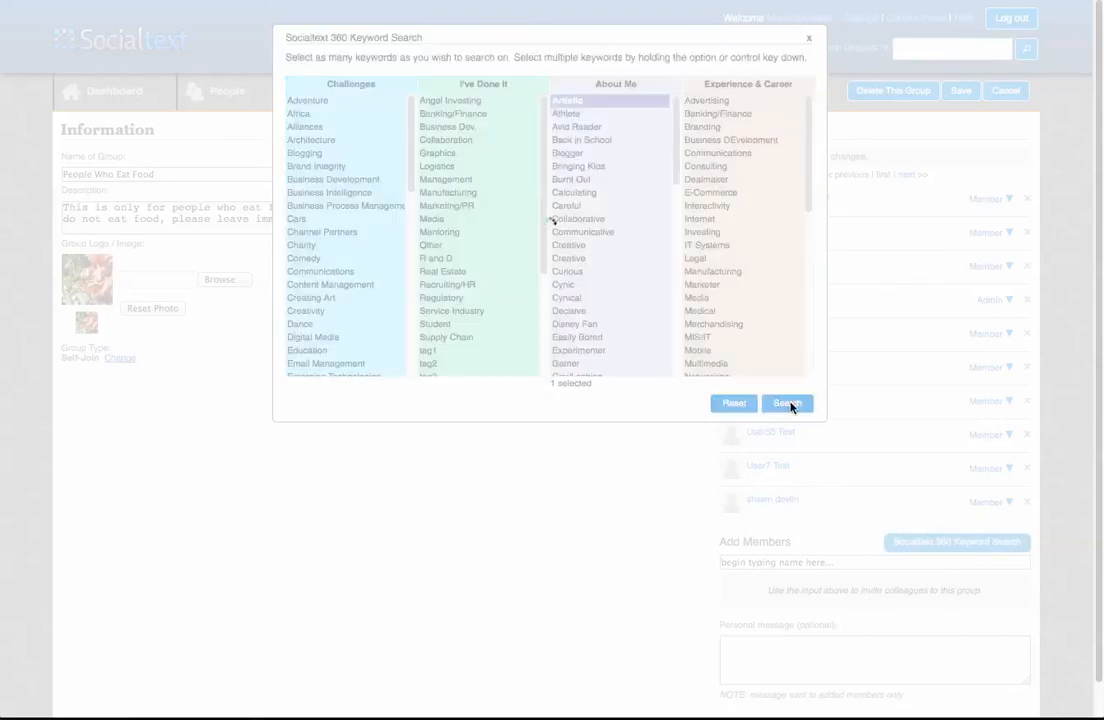
left_click(787, 403)
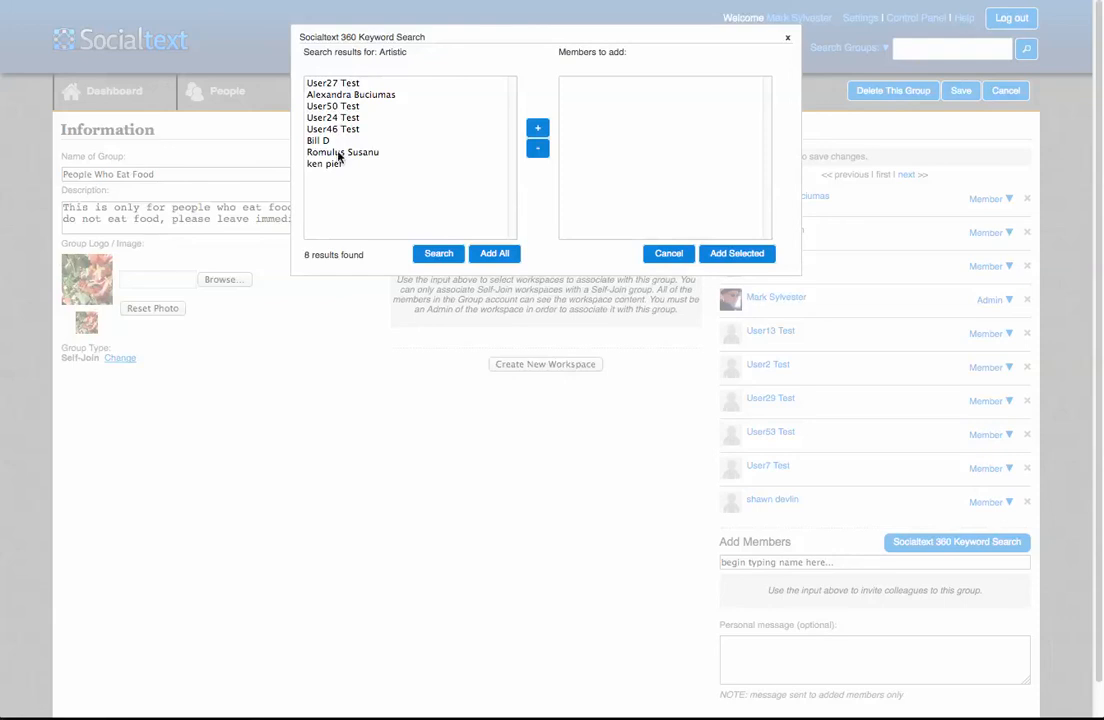
left_click(343, 152)
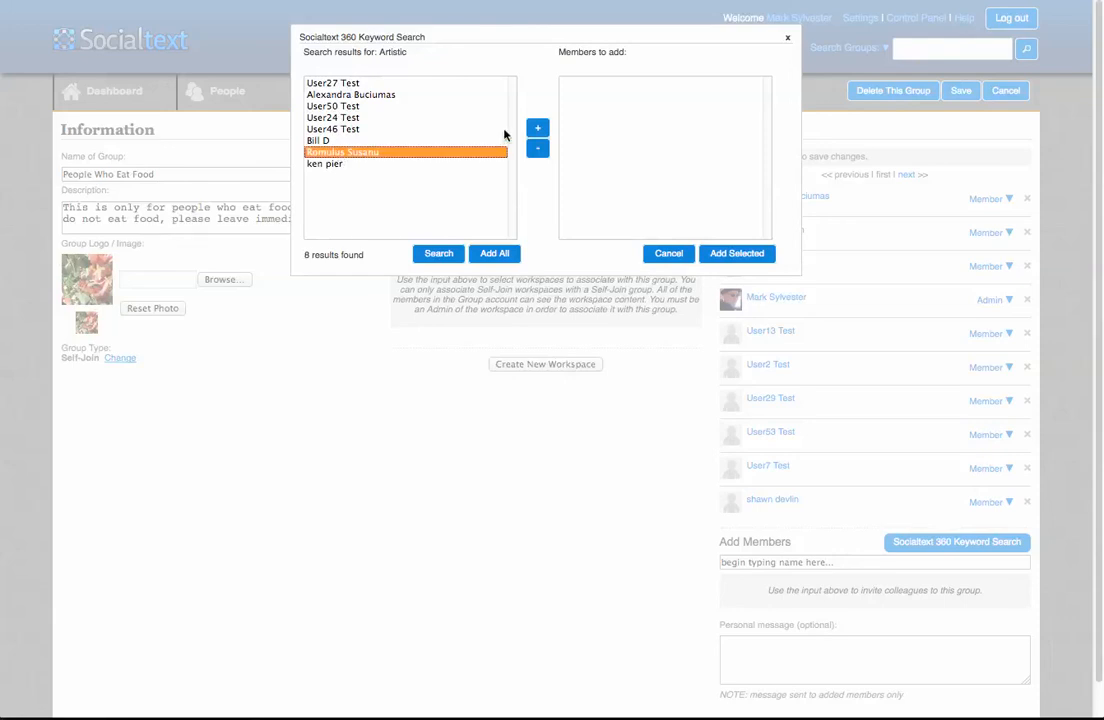
left_click(537, 127)
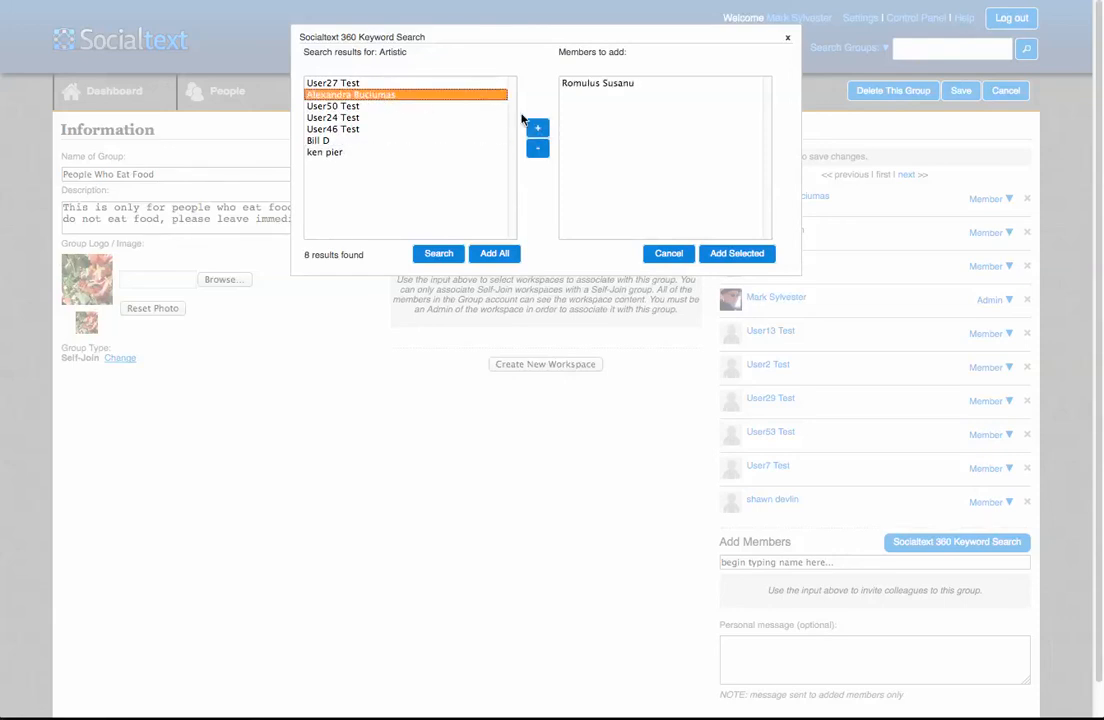
left_click(737, 253)
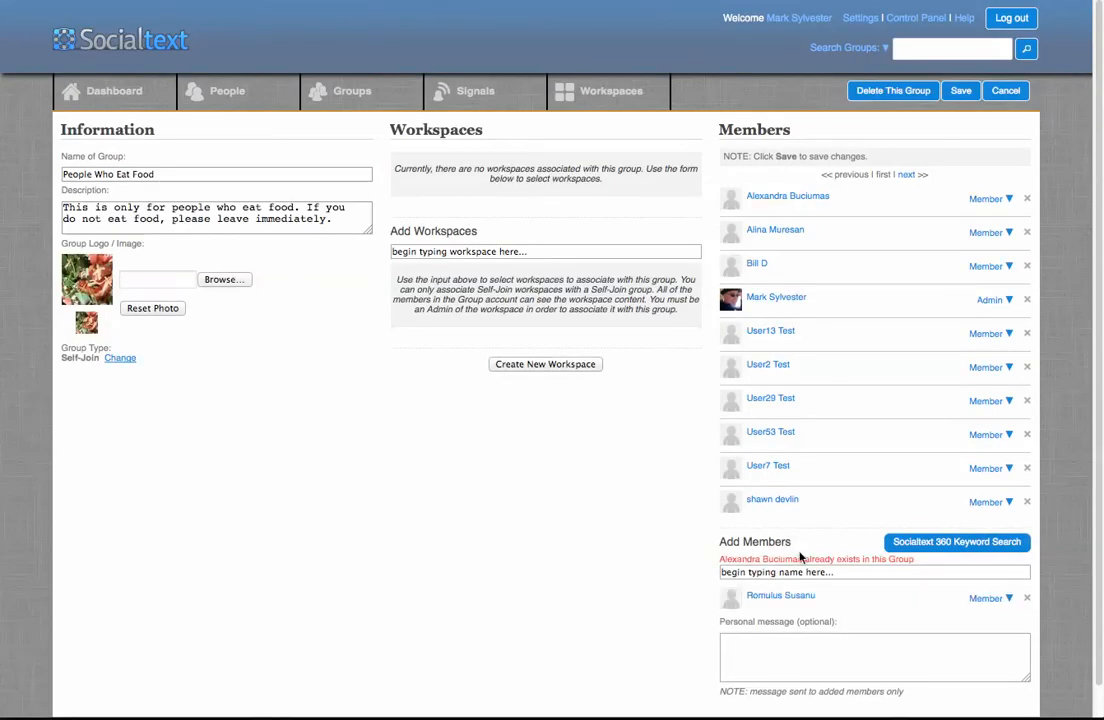
mouse_move(873, 611)
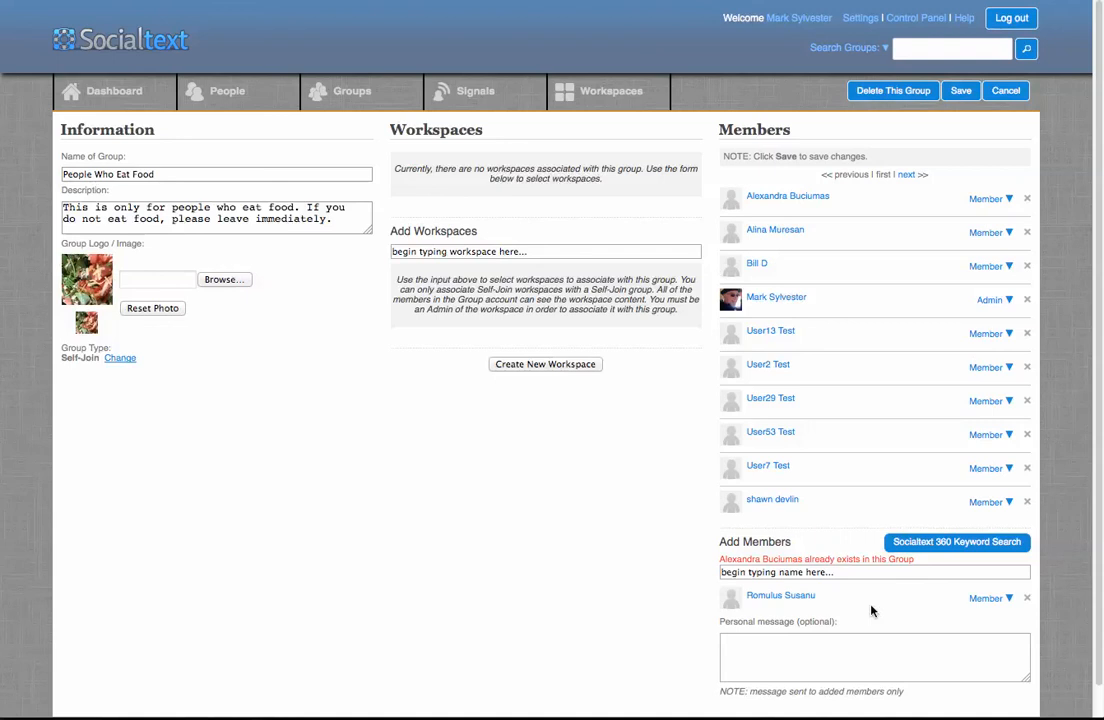
mouse_move(960, 90)
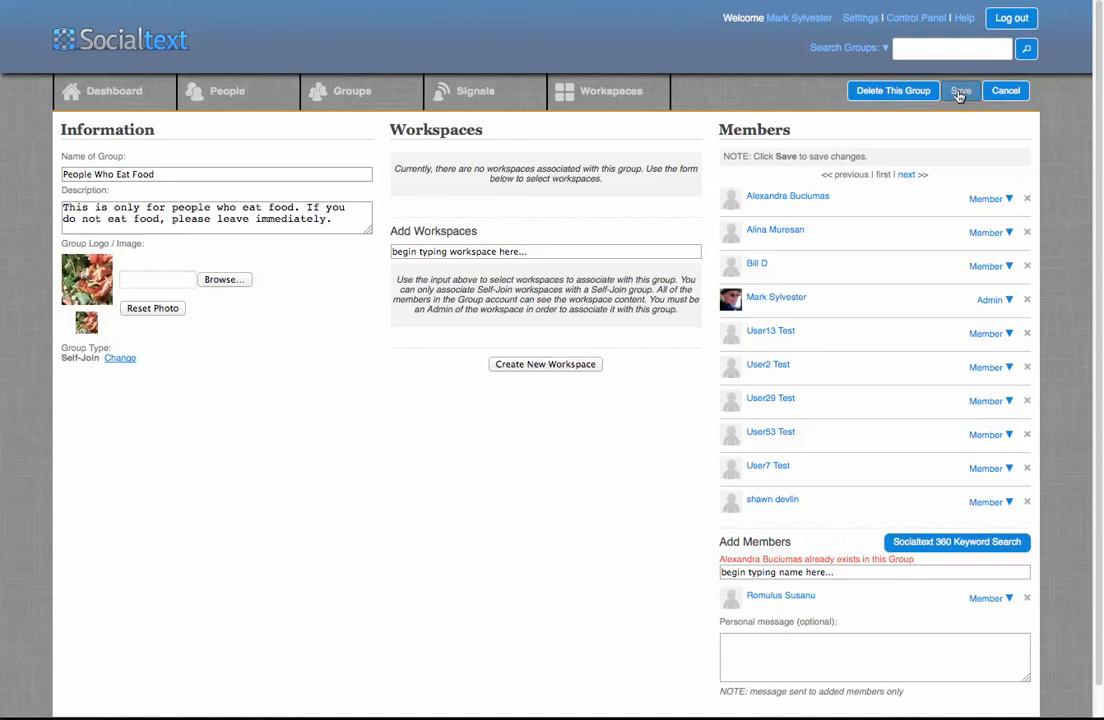
- Save the People Who Eat Food group edits and dismiss the saving notice
left_click(960, 90)
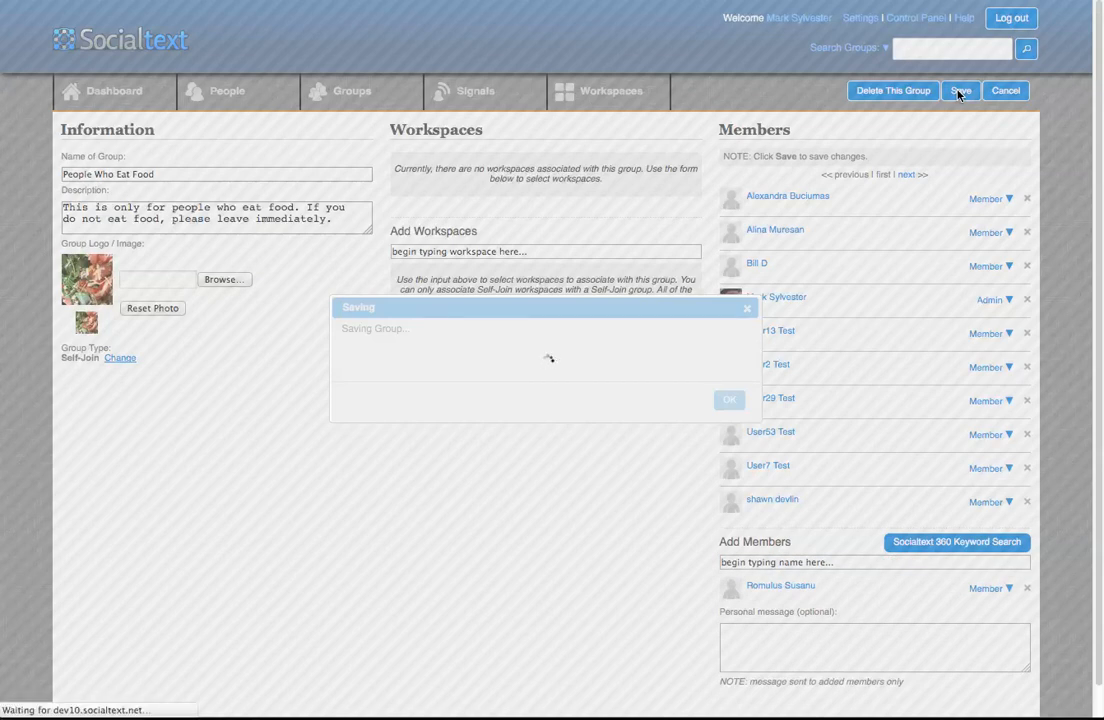
left_click(959, 90)
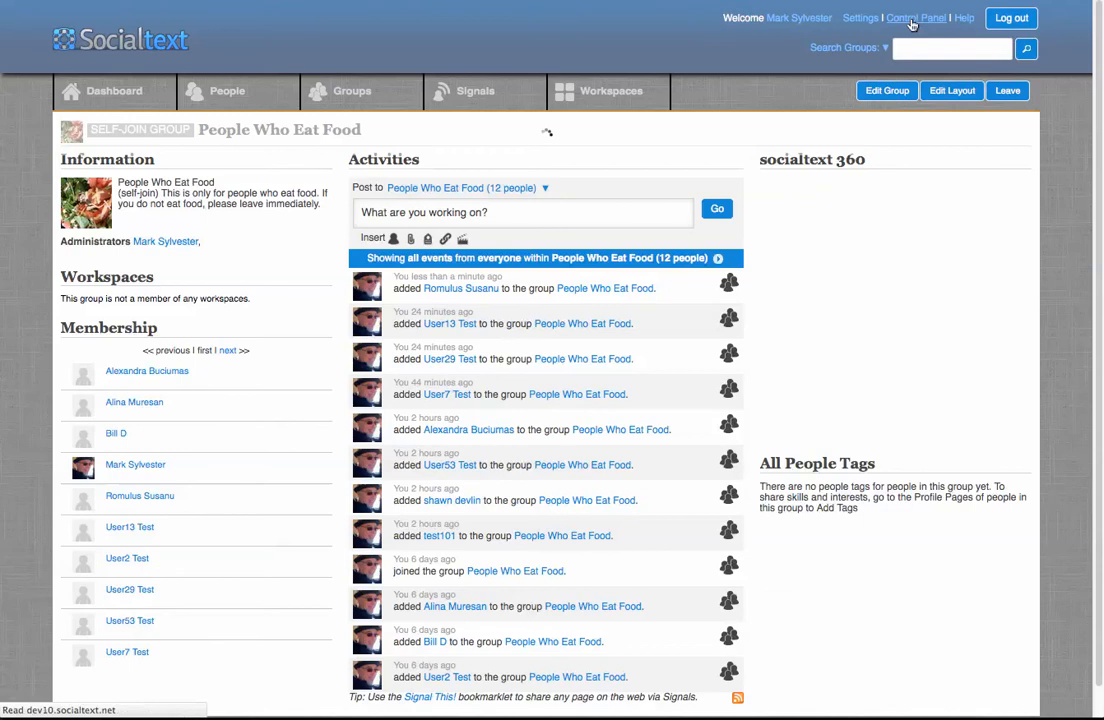
- Open the Control Panel's Accounts list and the dev10.socialtext.net account settings
left_click(915, 18)
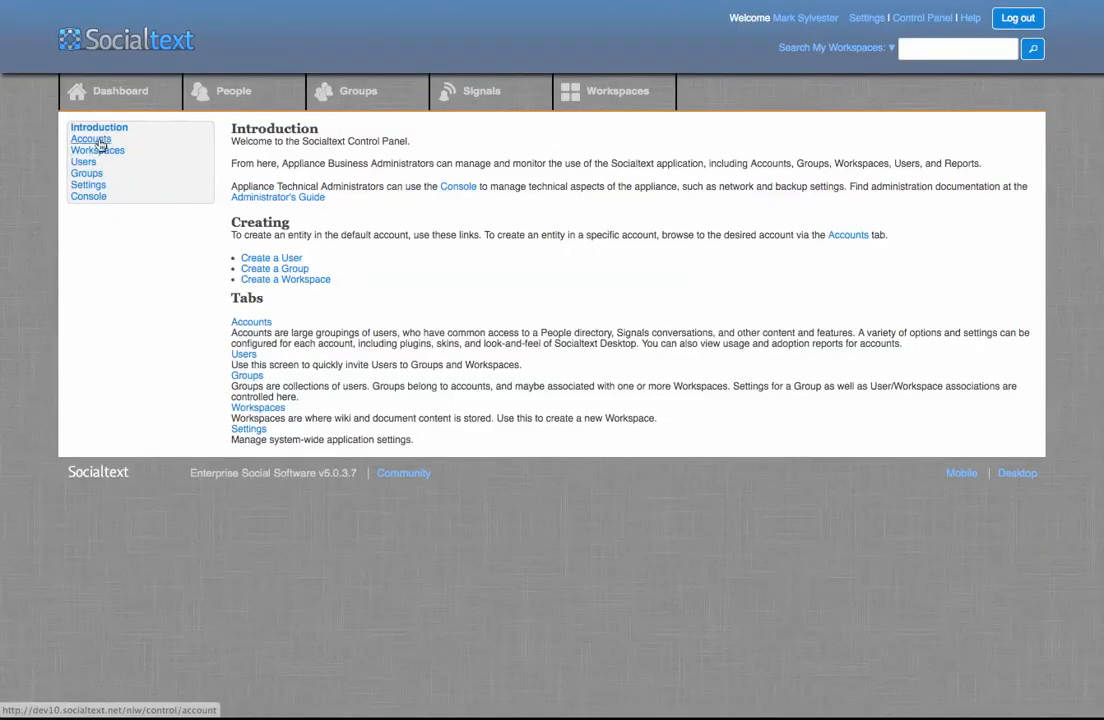
mouse_move(249, 178)
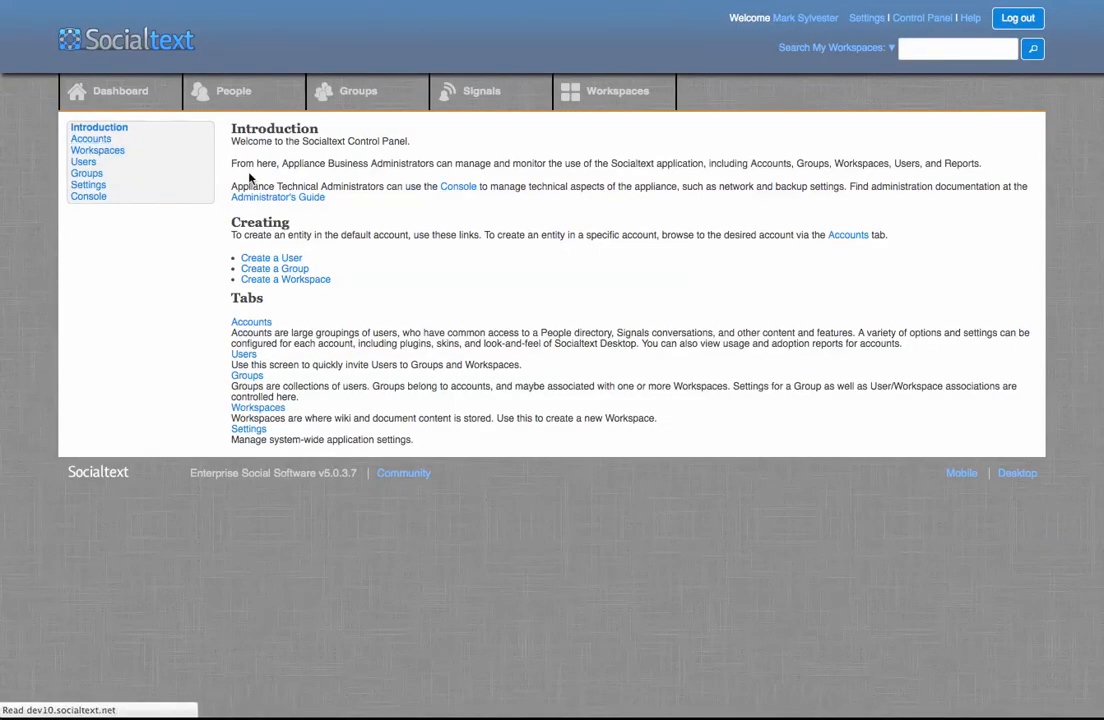
left_click(91, 139)
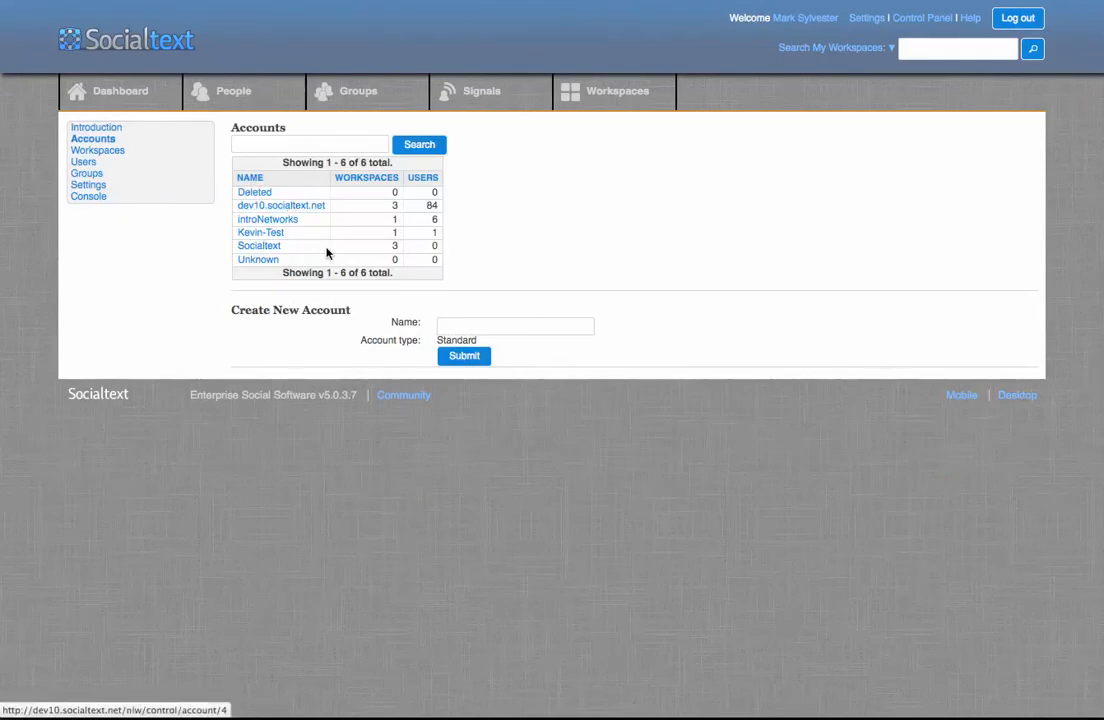
mouse_move(338, 363)
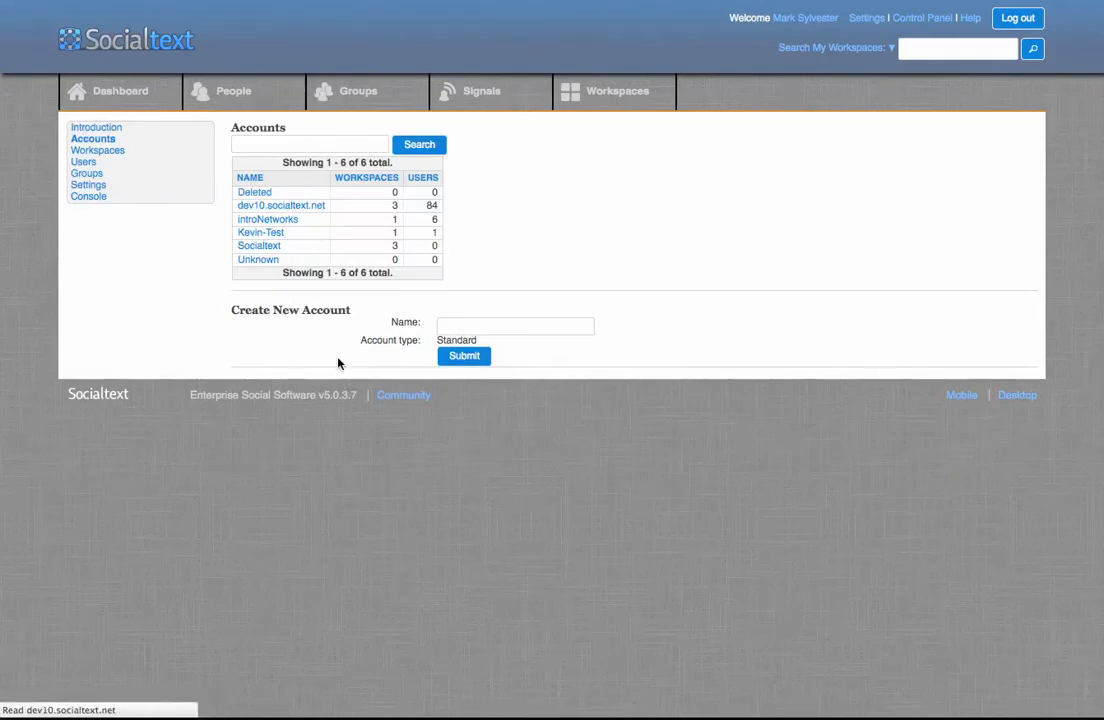
left_click(281, 205)
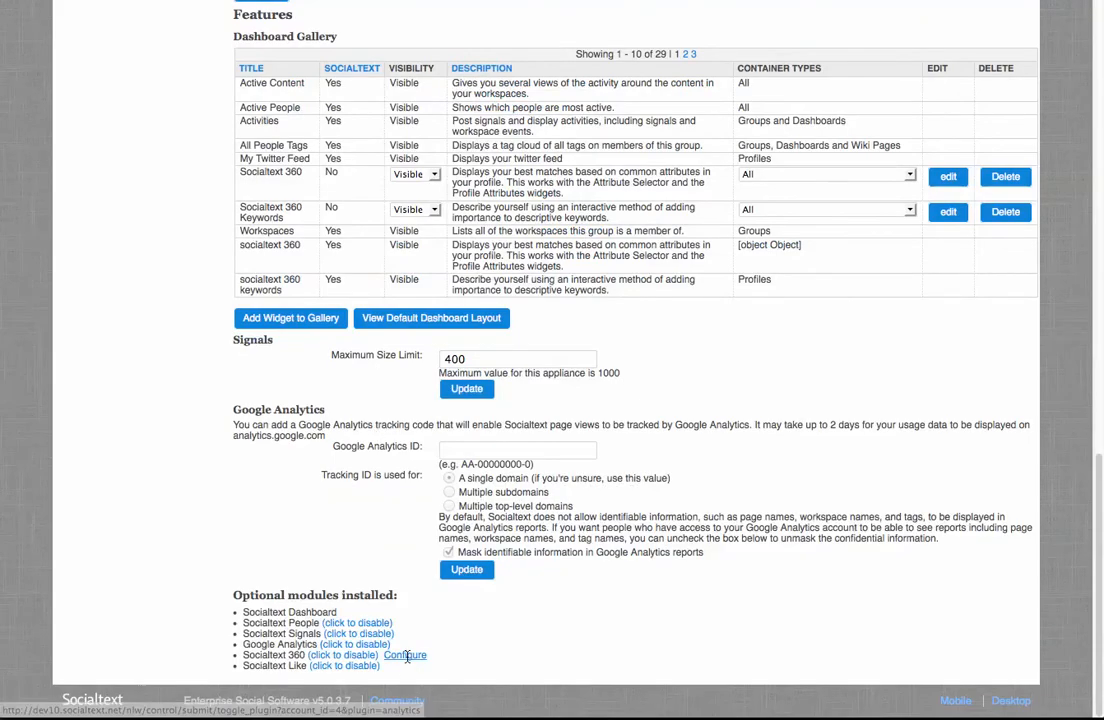
- Open the Socialtext 360 module configuration on its Keywords tab with four keyword collections
left_click(405, 655)
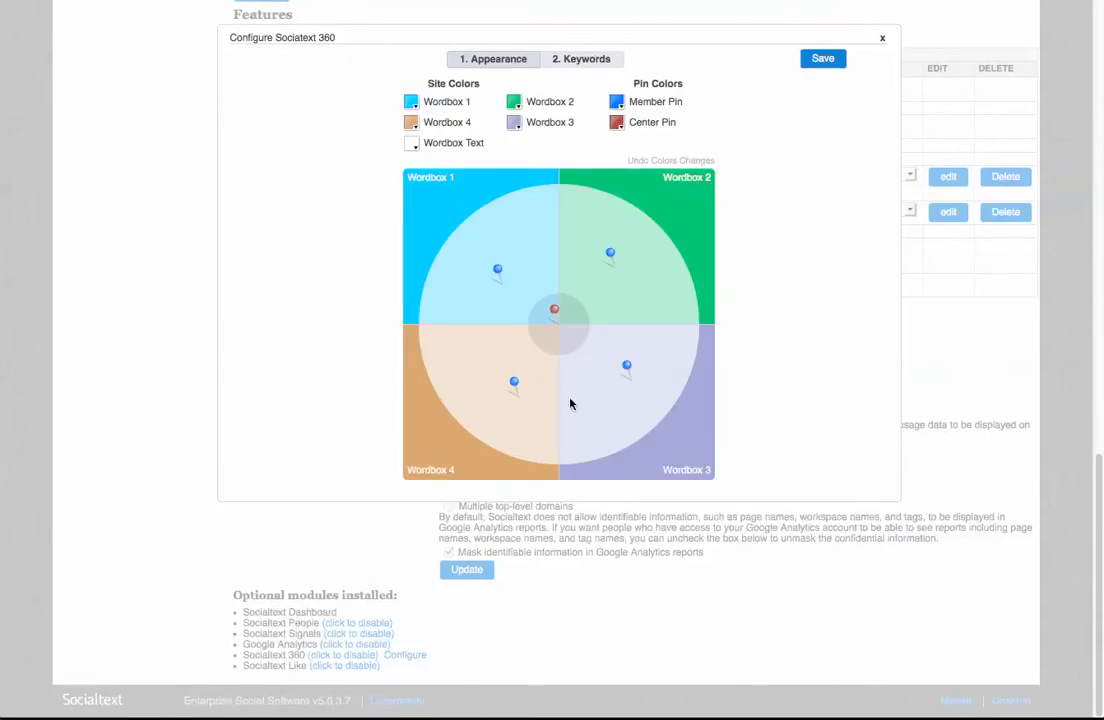
mouse_move(496, 427)
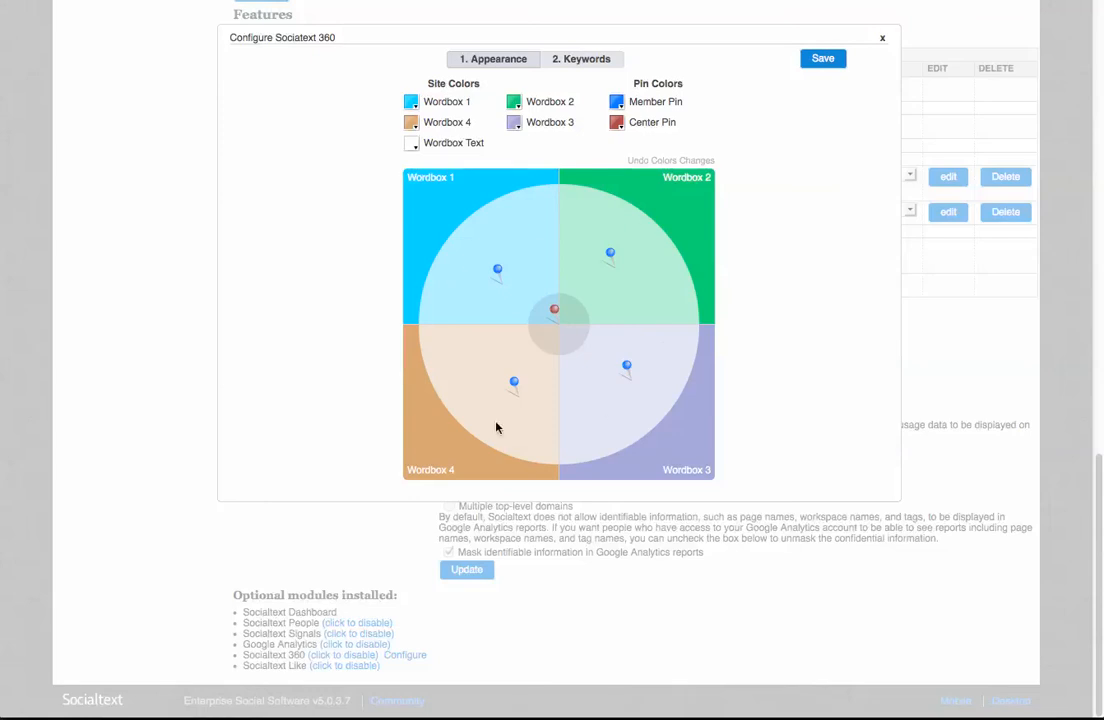
left_click(581, 58)
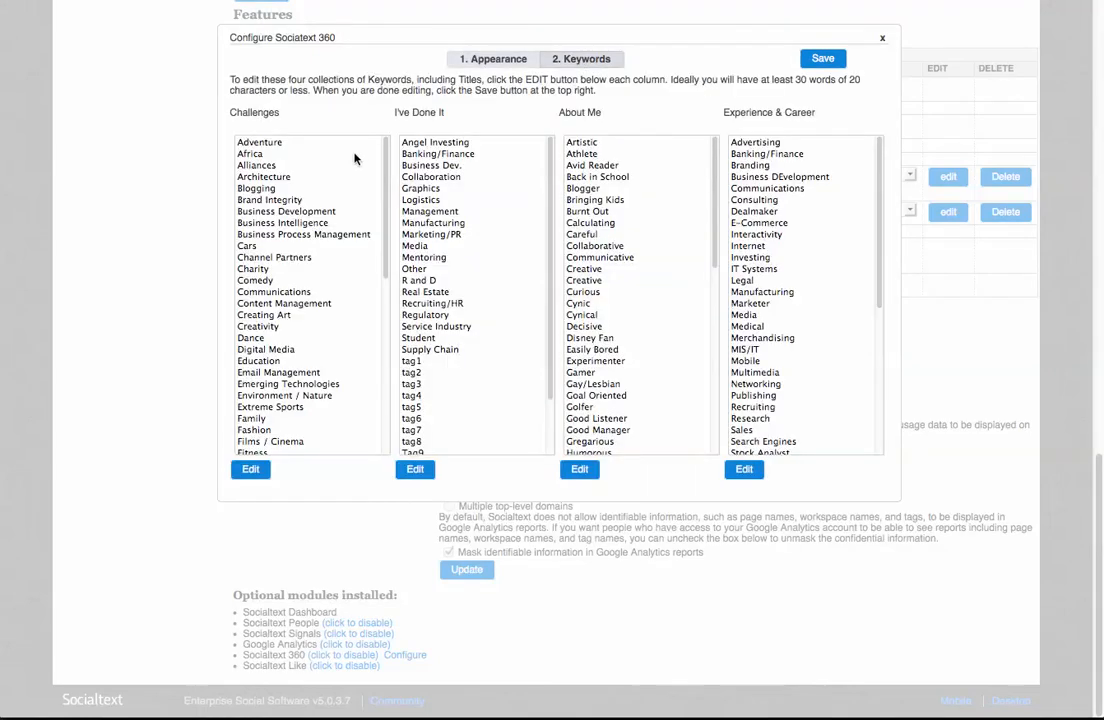
left_click(250, 470)
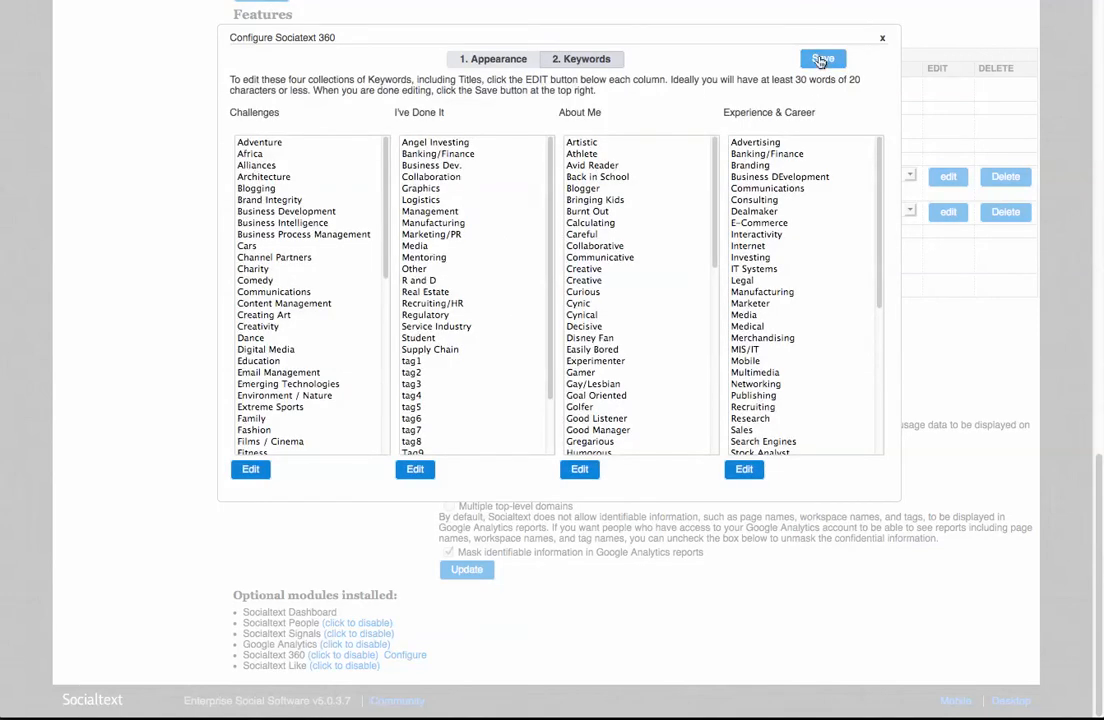
- Save the 360 settings, review the dev10.socialtext.net keyword tally report, and return to the dashboard
left_click(822, 59)
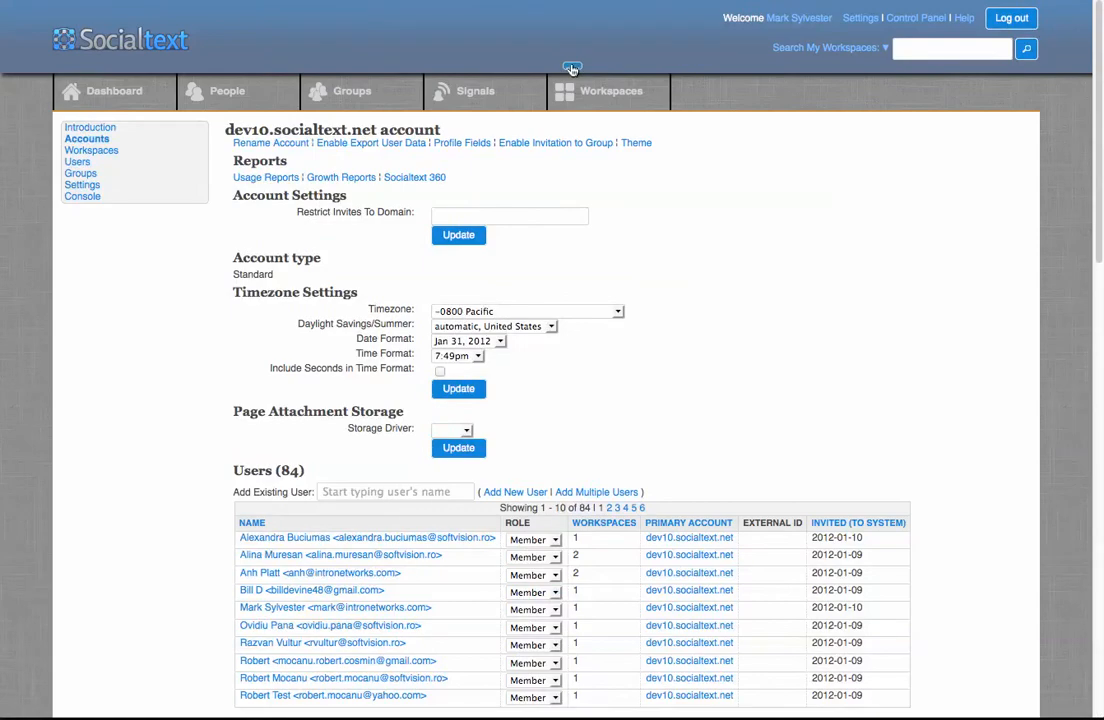
mouse_move(415, 177)
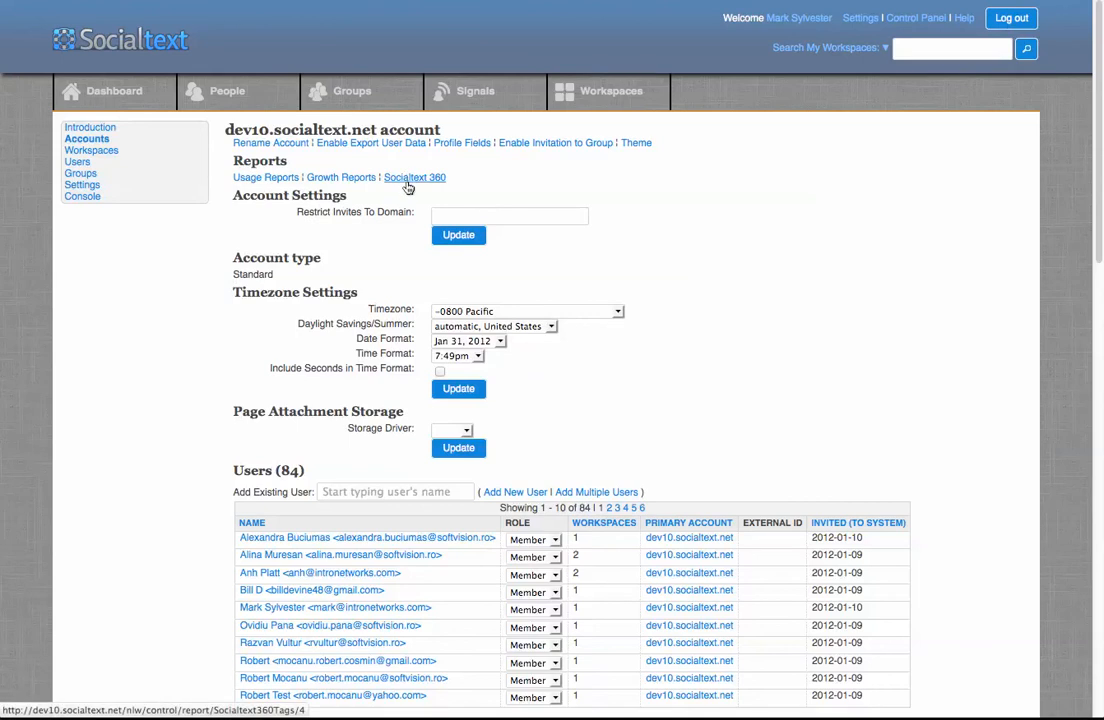
left_click(414, 177)
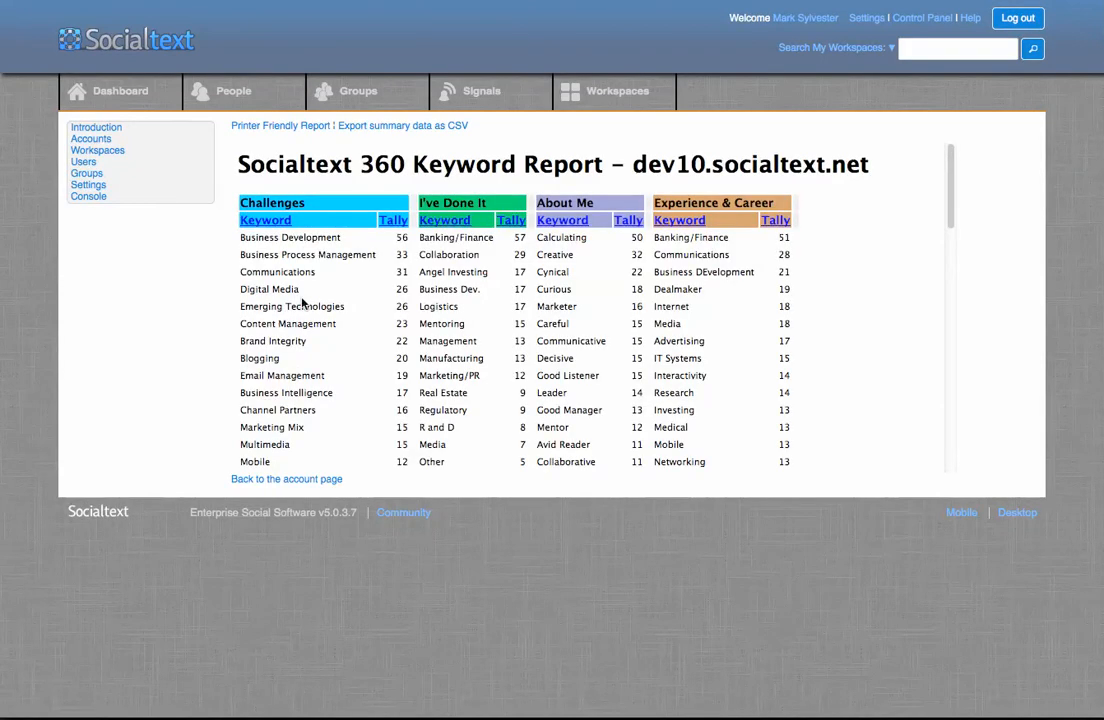
scroll("down", 3)
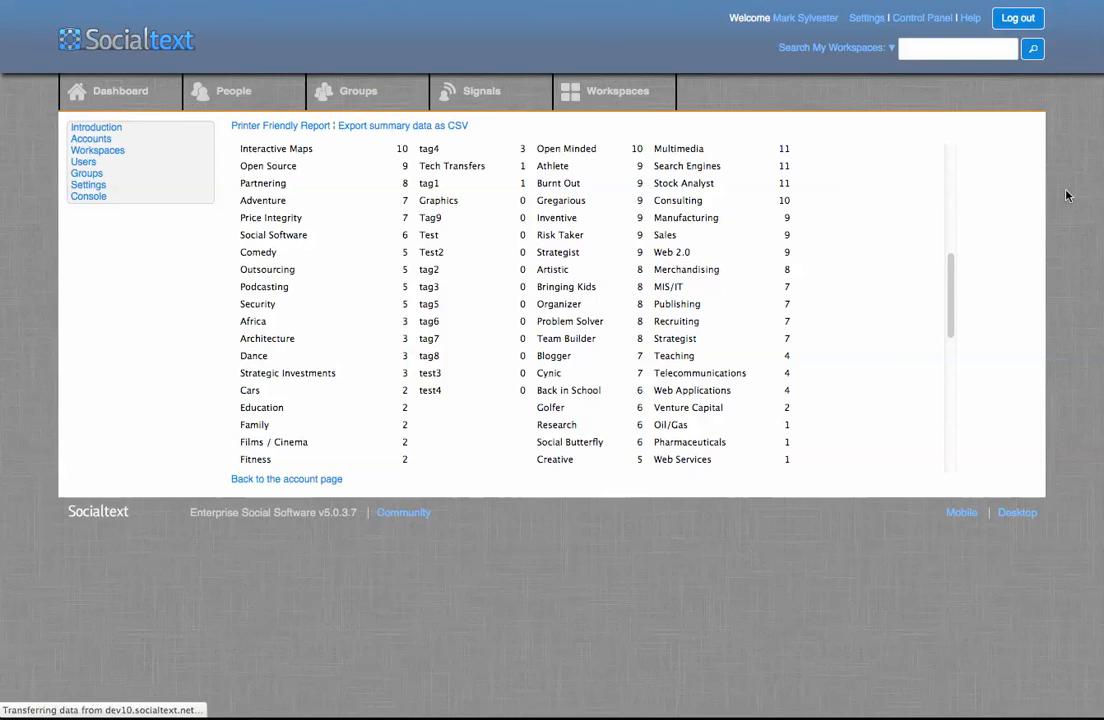
left_click(108, 91)
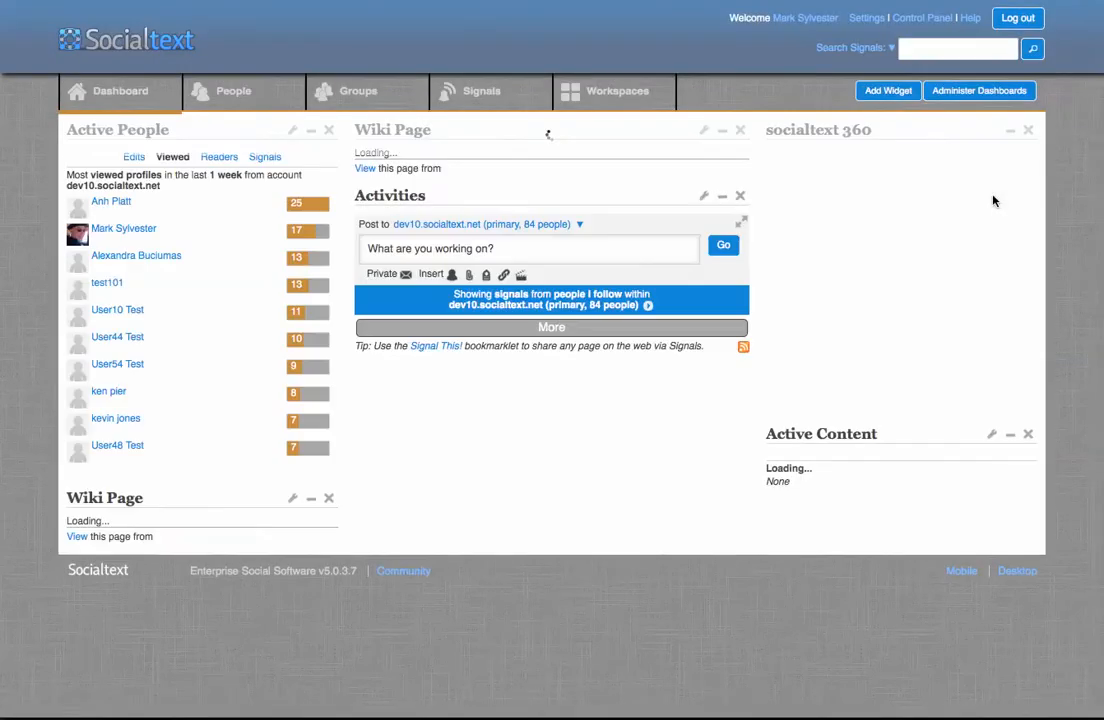